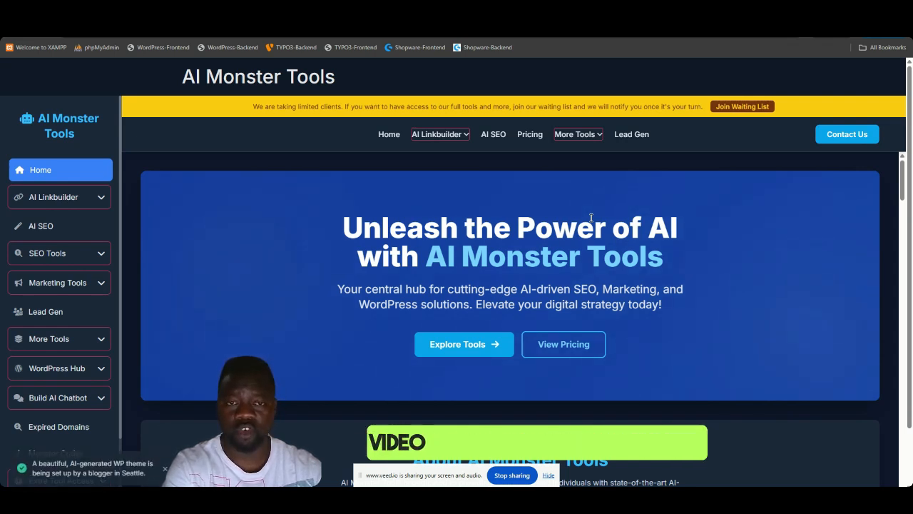
{"action": "mouse_move", "coordinate": [512, 209]}
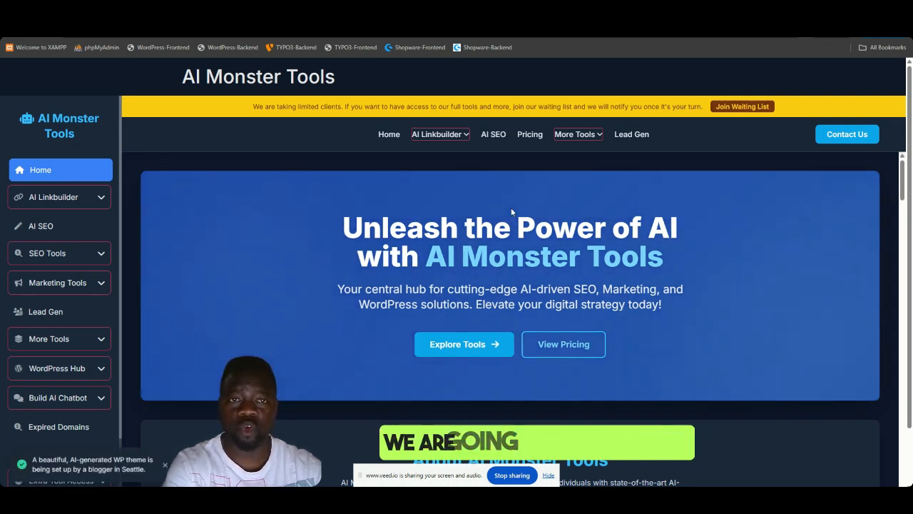
{"action": "mouse_move", "coordinate": [439, 140]}
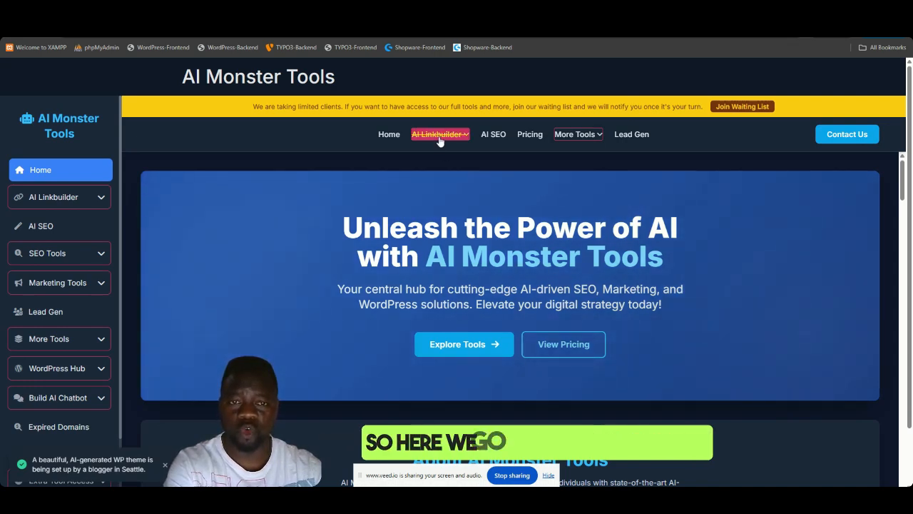
- Open the Trial/Demo Version of the AI Linkbuilder from the top navigation
{"action": "left_click", "coordinate": [440, 134]}
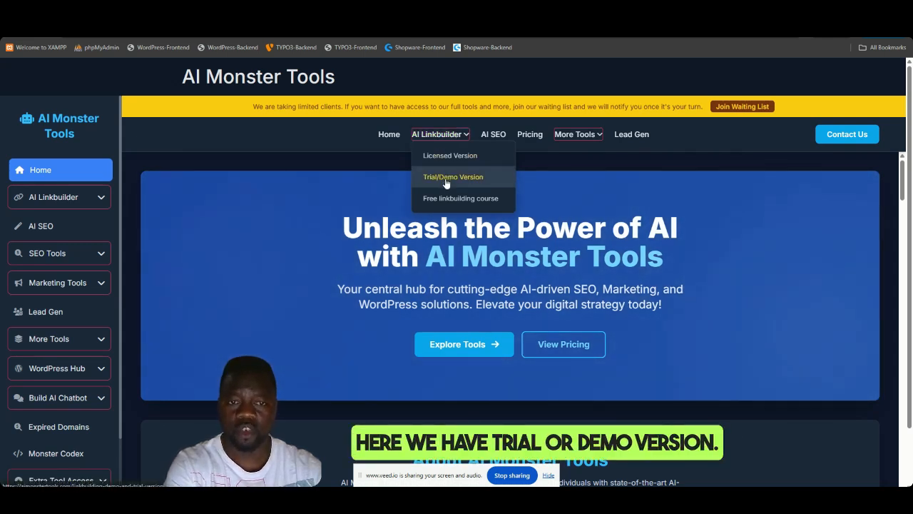
{"action": "left_click", "coordinate": [451, 177]}
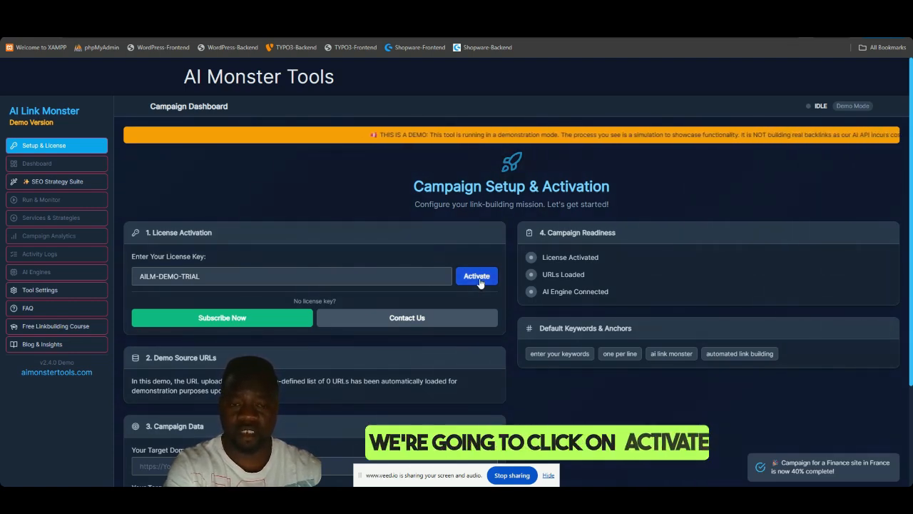
{"action": "left_click", "coordinate": [477, 275]}
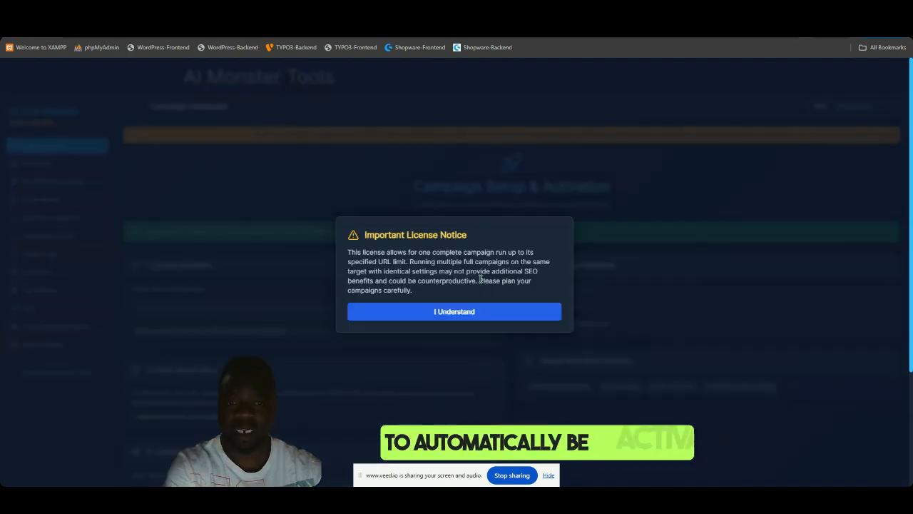
{"action": "left_click", "coordinate": [453, 311]}
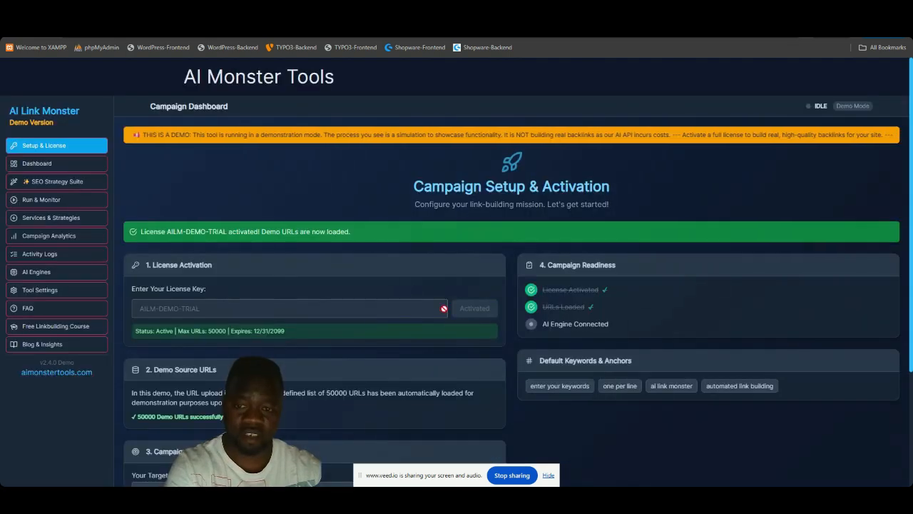
{"action": "scroll", "scroll_direction": "down", "scroll_amount": 3}
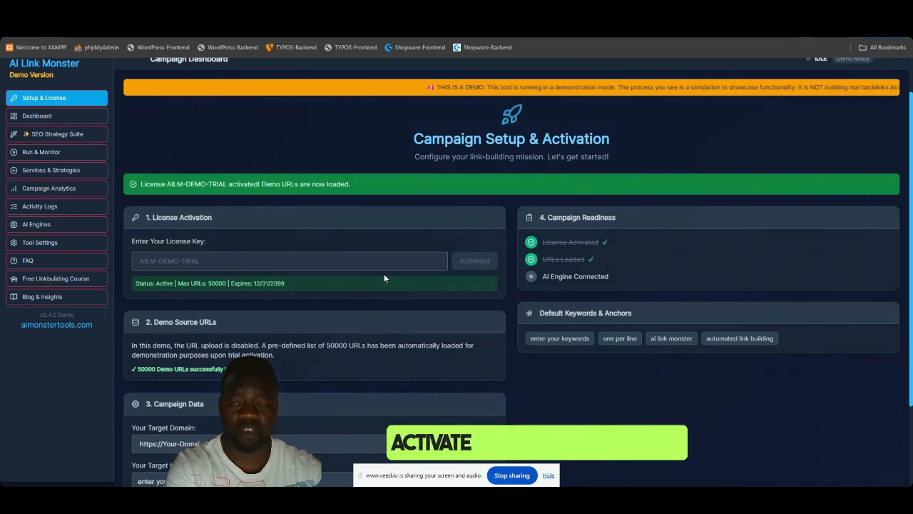
{"action": "scroll", "scroll_direction": "down", "scroll_amount": 3}
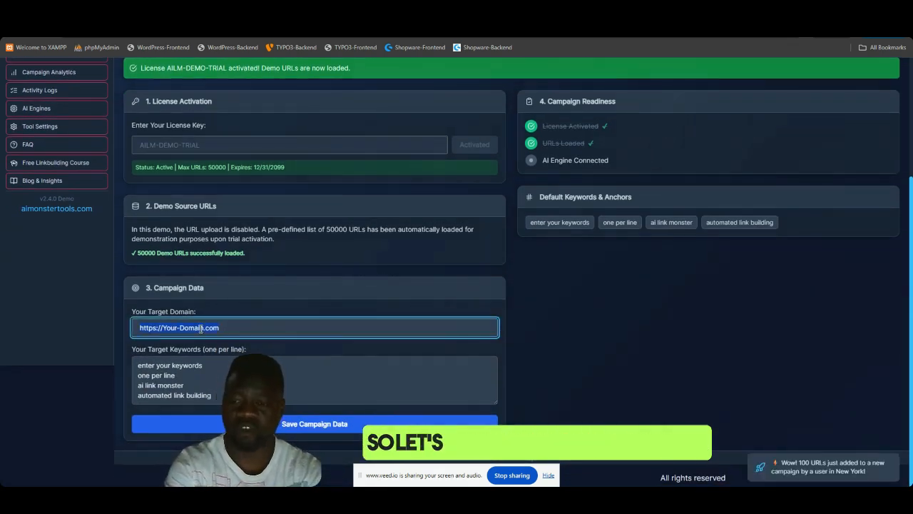
- Save campaign data with target domain seo.com and keywords seo, seo services, seo companies, seo firms
{"action": "type", "text": "seo.com"}
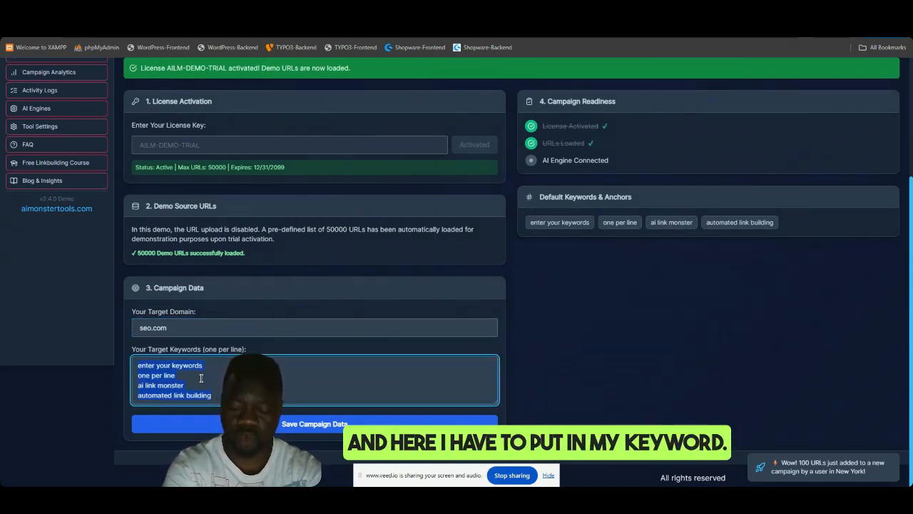
{"action": "type", "text": "seo"}
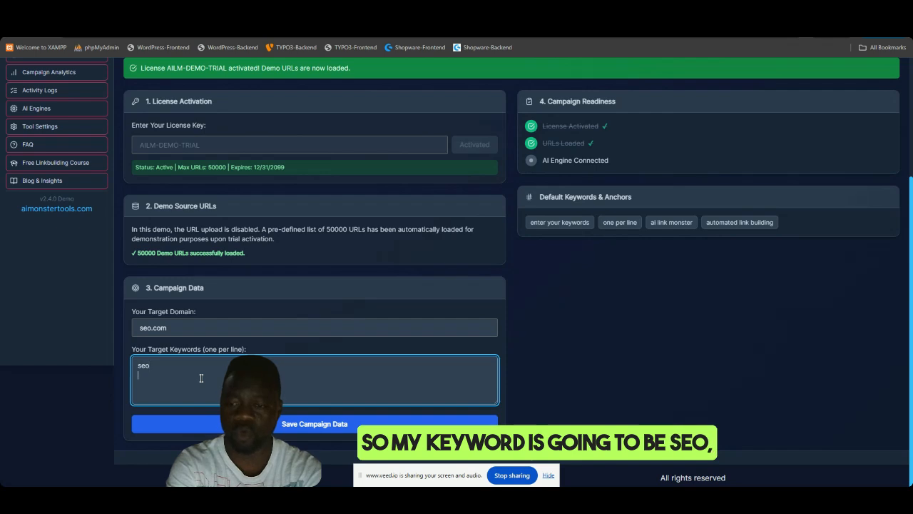
{"action": "type", "text": "seo services"}
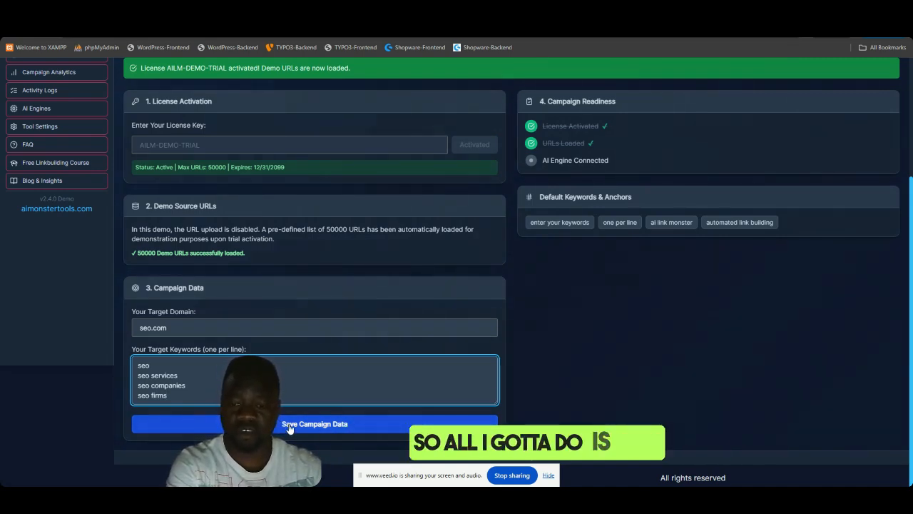
{"action": "left_click", "coordinate": [314, 423]}
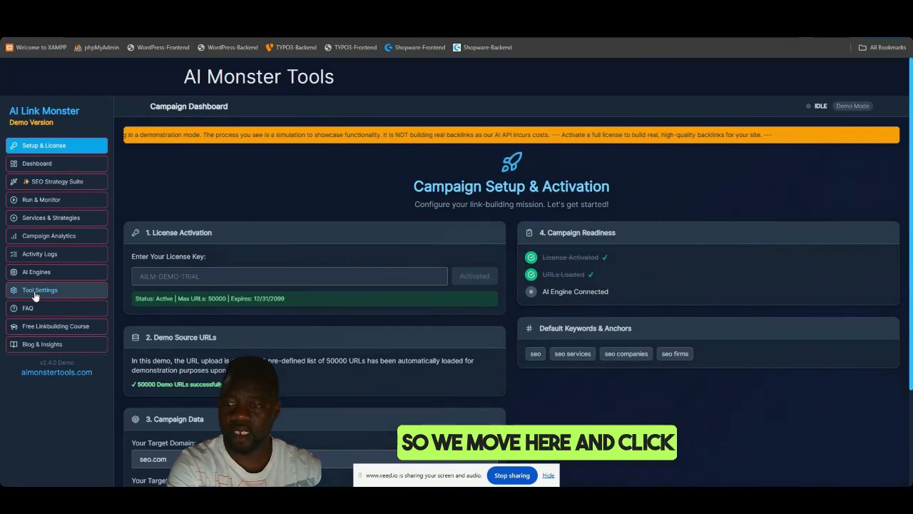
- Connect Gemini (Google) as the active AI engine and return to the campaign dashboard
{"action": "left_click", "coordinate": [34, 271]}
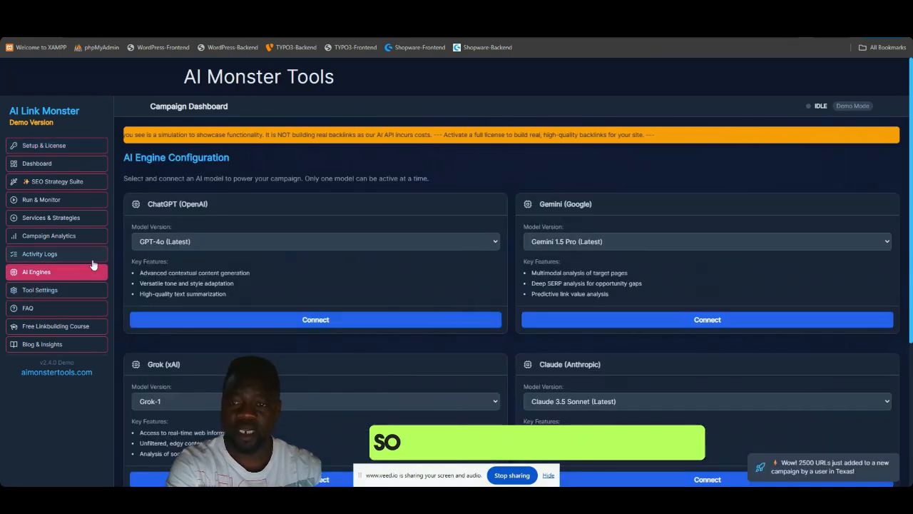
{"action": "scroll", "scroll_direction": "down", "scroll_amount": 3}
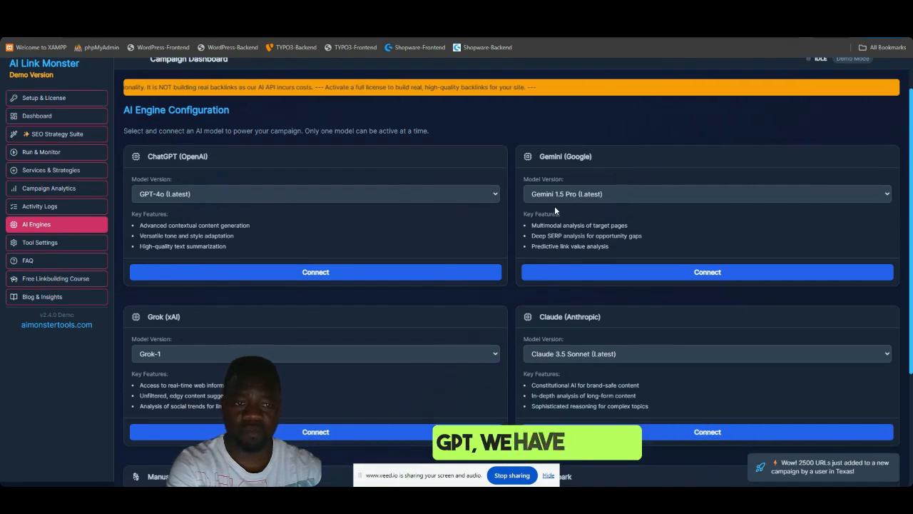
{"action": "scroll", "scroll_direction": "down", "scroll_amount": 3}
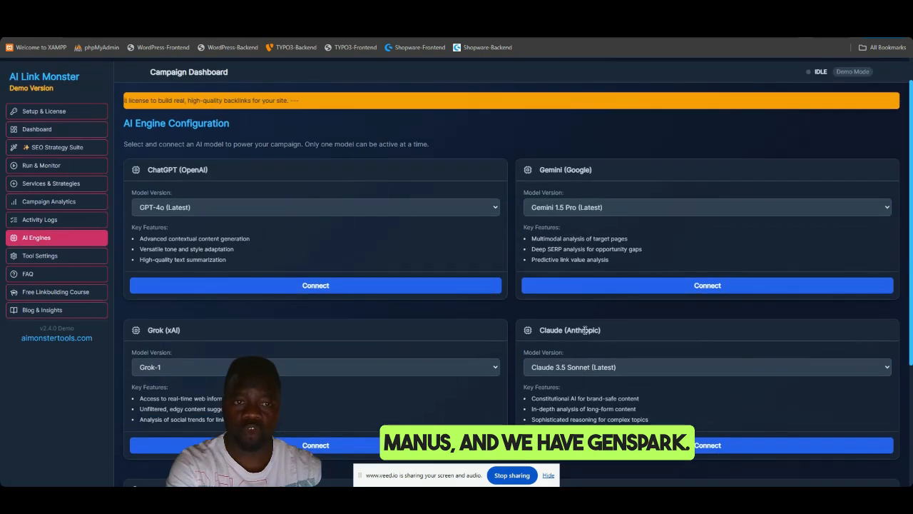
{"action": "mouse_move", "coordinate": [642, 291]}
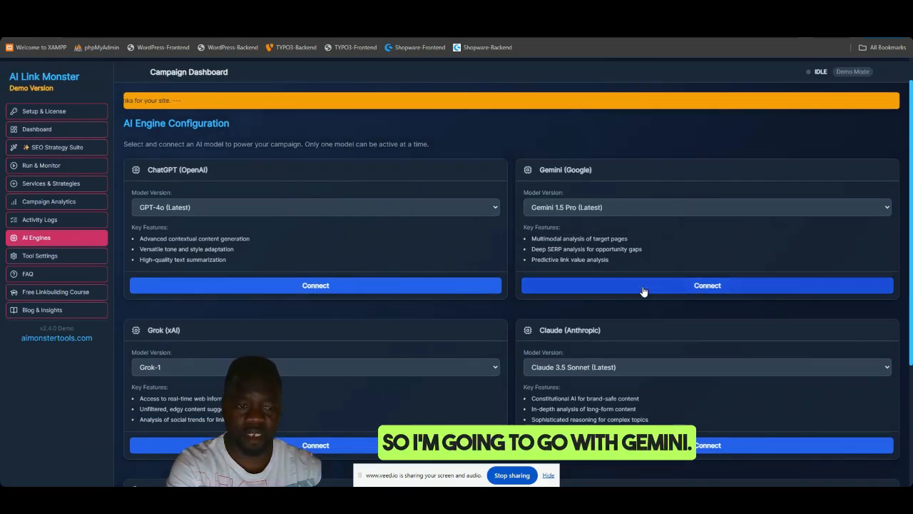
{"action": "left_click", "coordinate": [708, 285]}
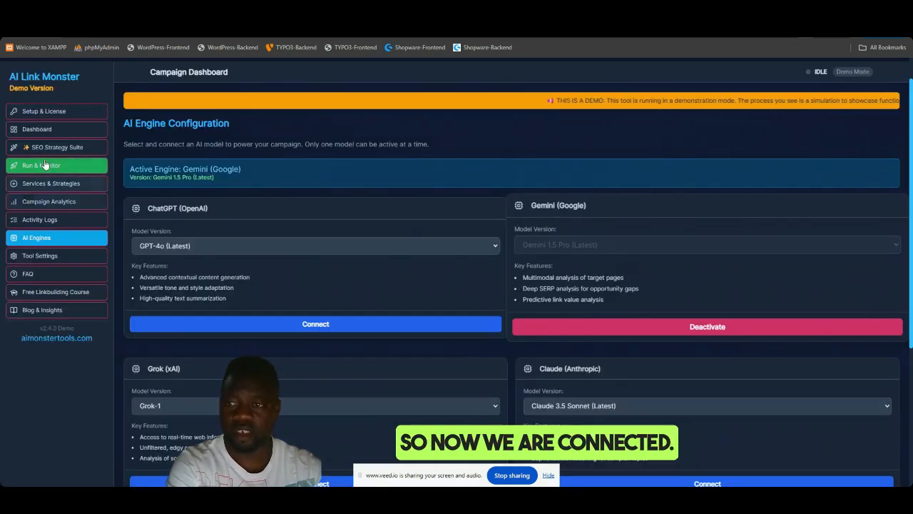
{"action": "left_click", "coordinate": [37, 128]}
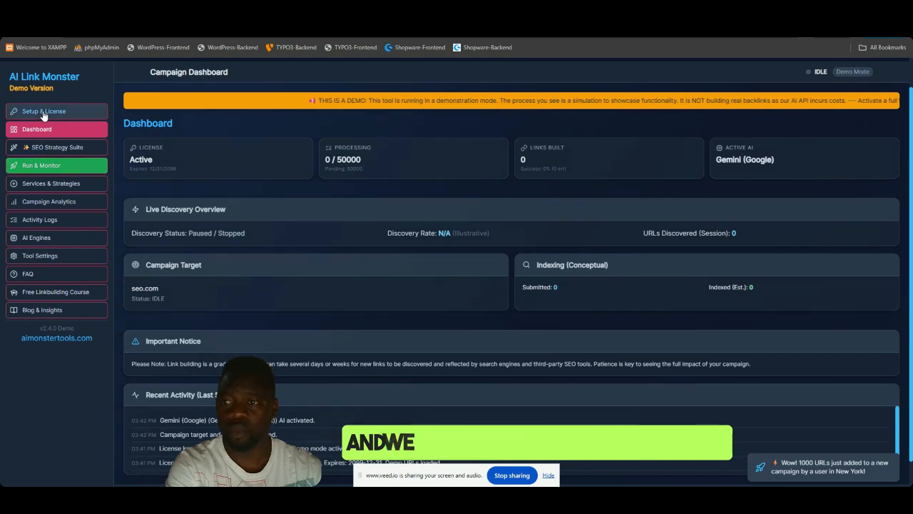
- Launch the seo.com campaign from Setup & License, start it briefly, then pause it
{"action": "left_click", "coordinate": [43, 111]}
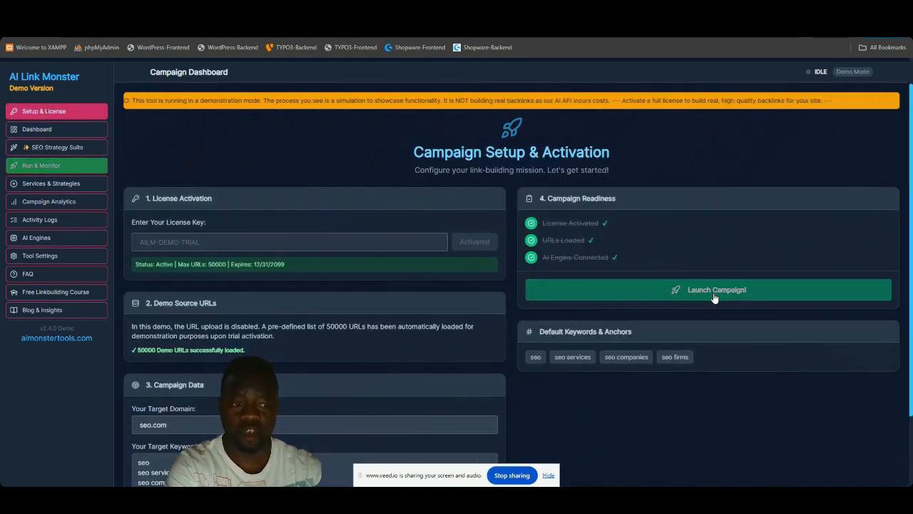
{"action": "left_click", "coordinate": [708, 289]}
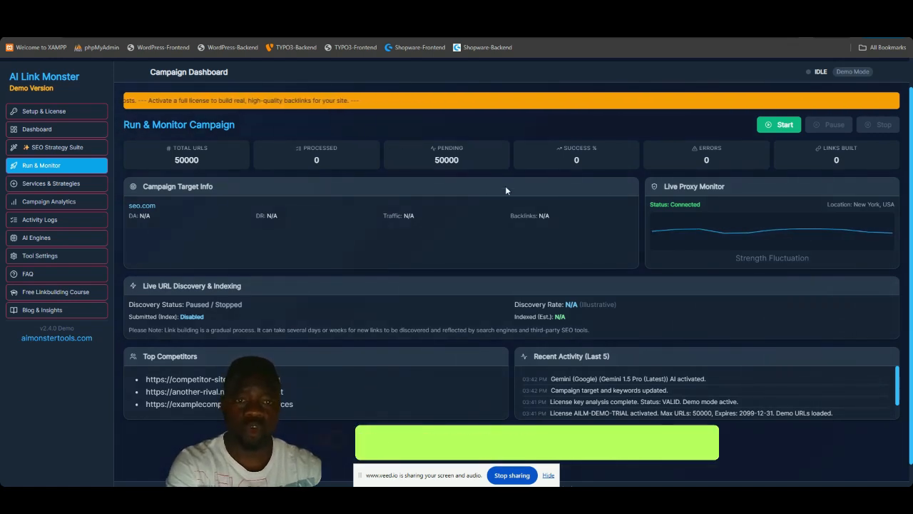
{"action": "left_click", "coordinate": [779, 124]}
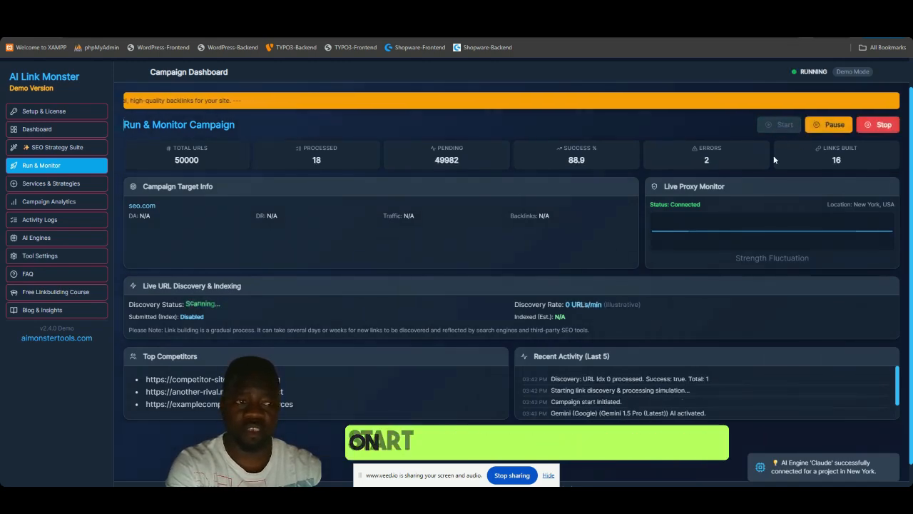
{"action": "left_click", "coordinate": [828, 124]}
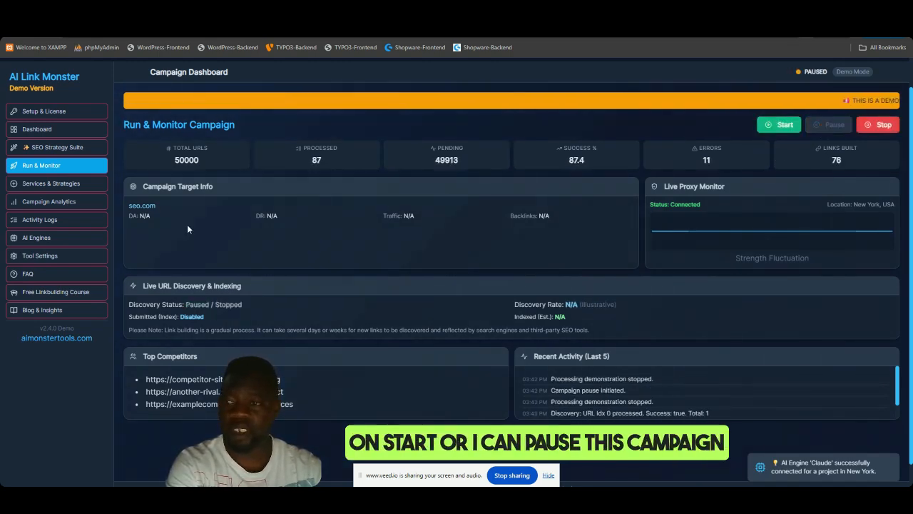
{"action": "left_click", "coordinate": [40, 255]}
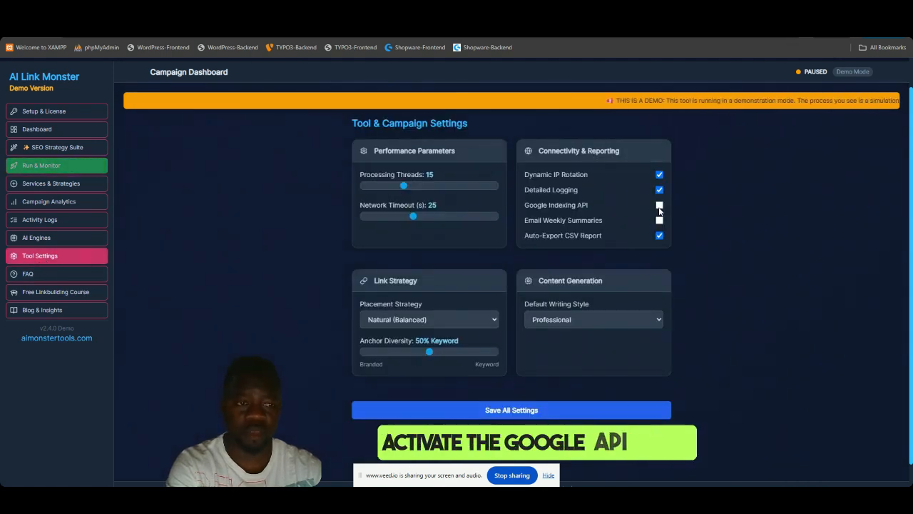
- Enable Google Indexing API and Email Weekly Summaries, then view the Activity Logs
{"action": "left_click", "coordinate": [659, 220]}
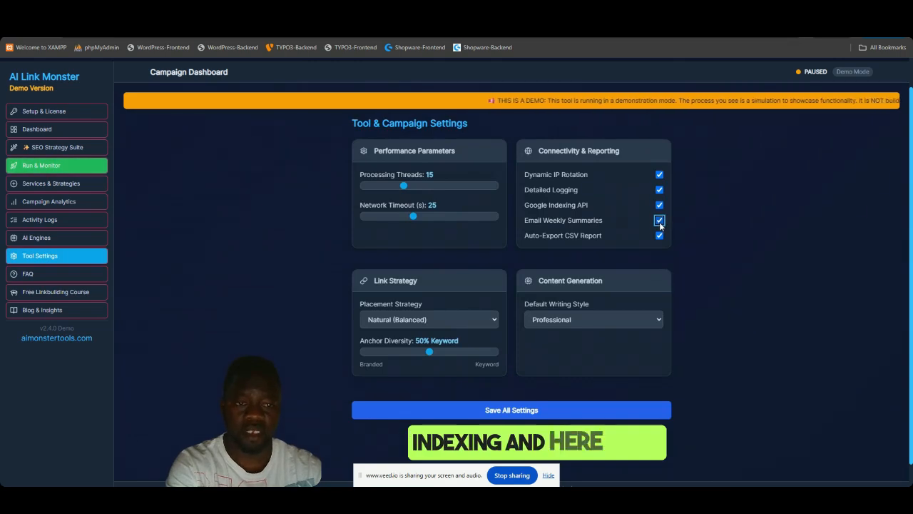
{"action": "left_click", "coordinate": [511, 405]}
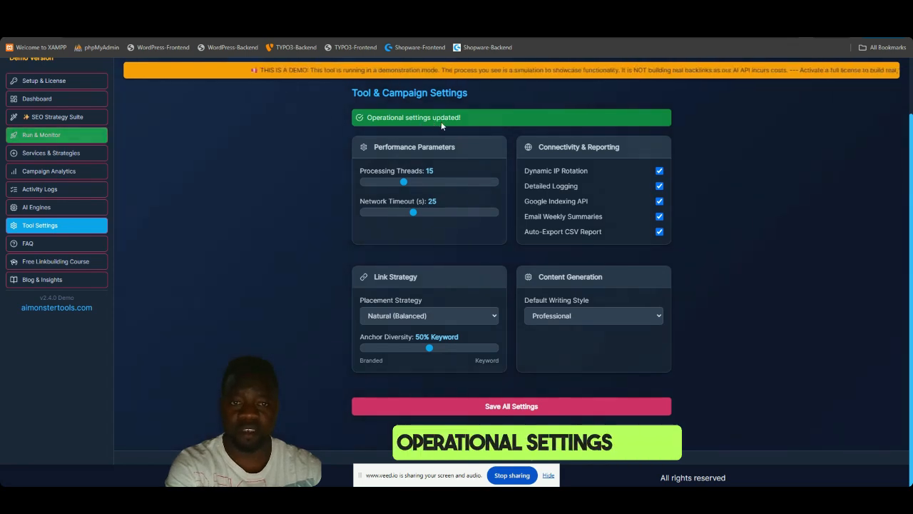
{"action": "left_click", "coordinate": [40, 188]}
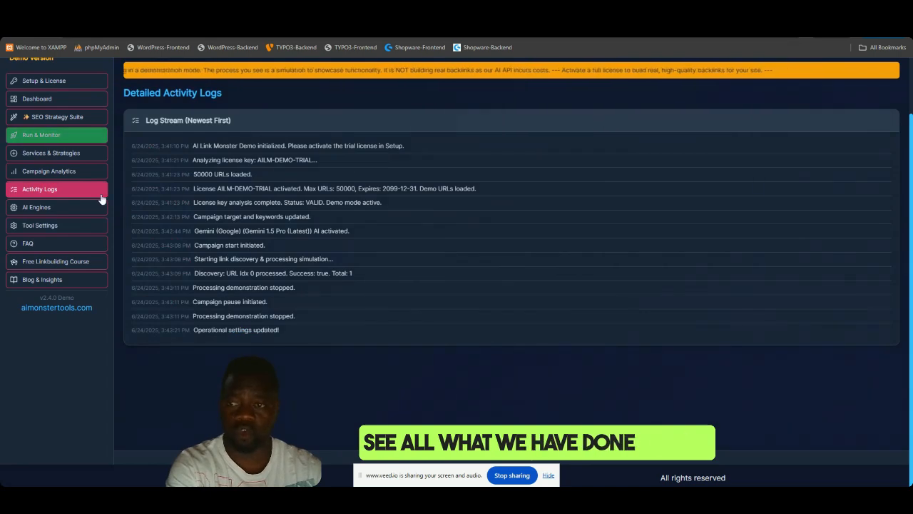
- Start the seo.com campaign running again from the Run & Monitor page
{"action": "left_click", "coordinate": [43, 80]}
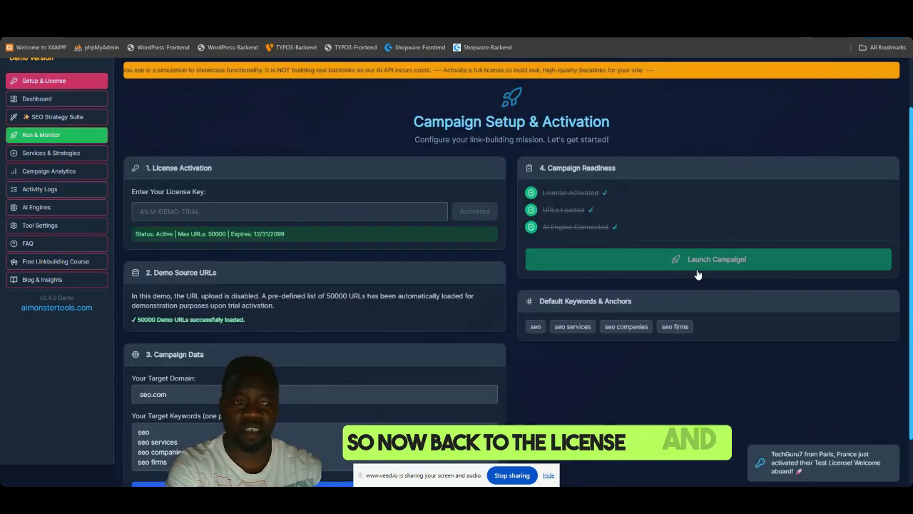
{"action": "left_click", "coordinate": [37, 98]}
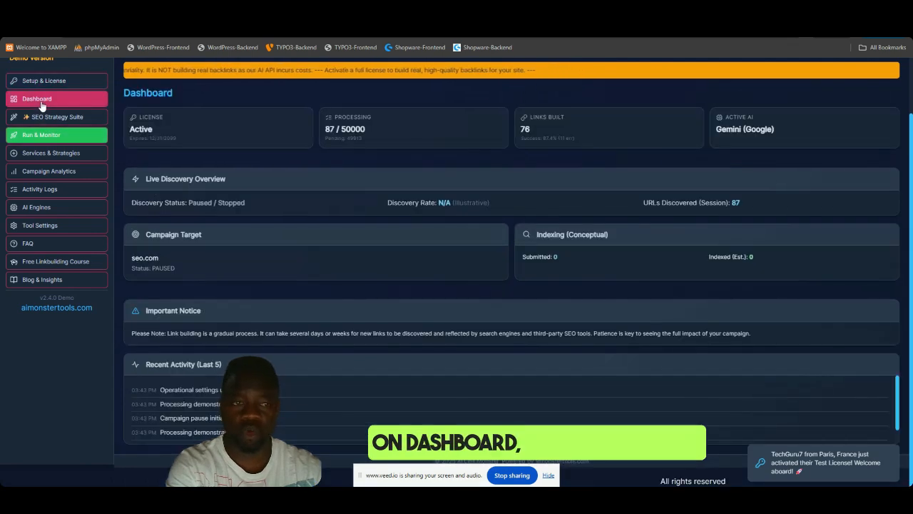
{"action": "left_click", "coordinate": [40, 134]}
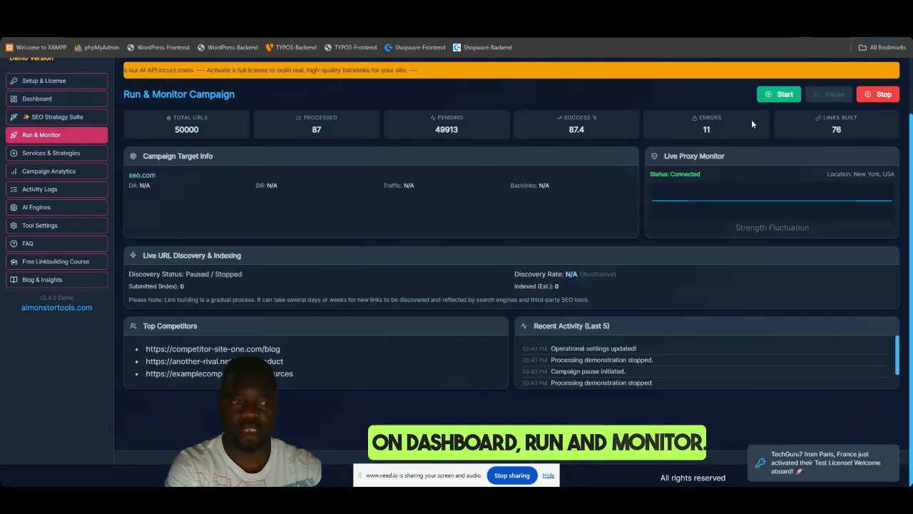
{"action": "left_click", "coordinate": [779, 94]}
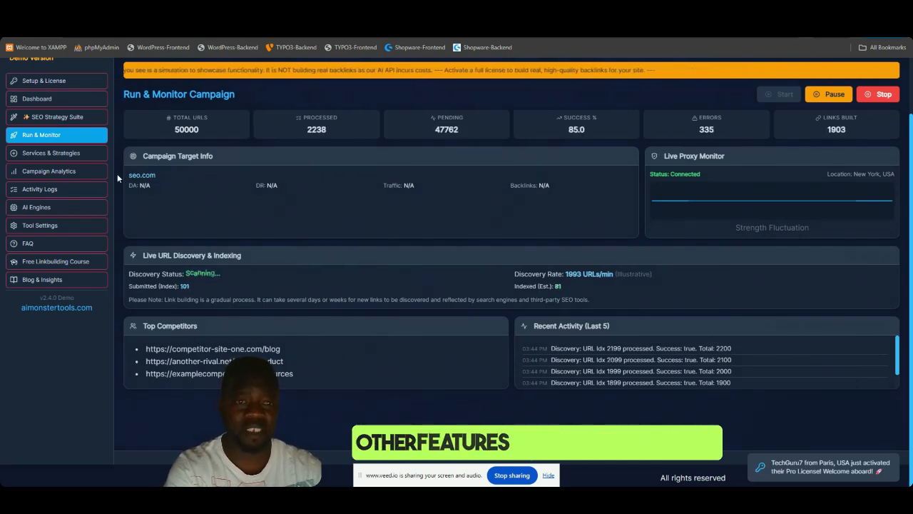
- Browse the SEO Strategy Suite's AI Keyword & Content tool cards
{"action": "left_click", "coordinate": [57, 117]}
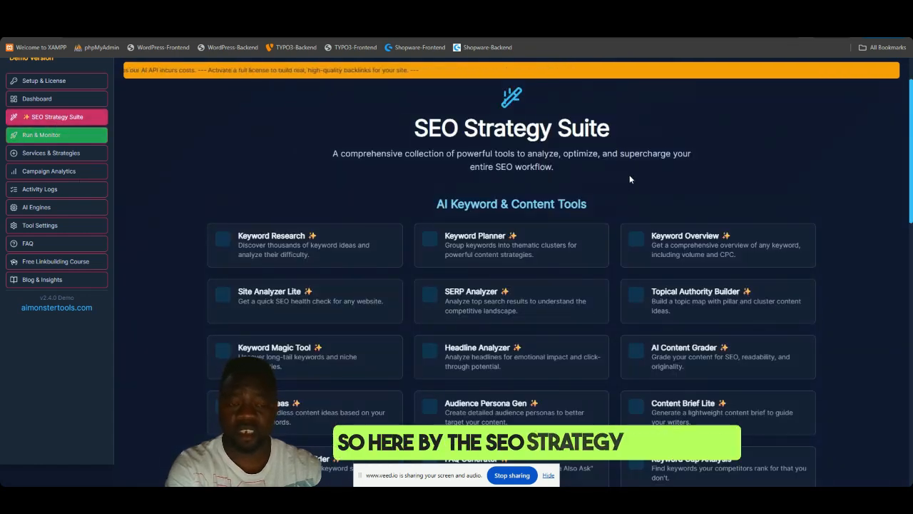
{"action": "scroll", "scroll_direction": "down", "scroll_amount": 3}
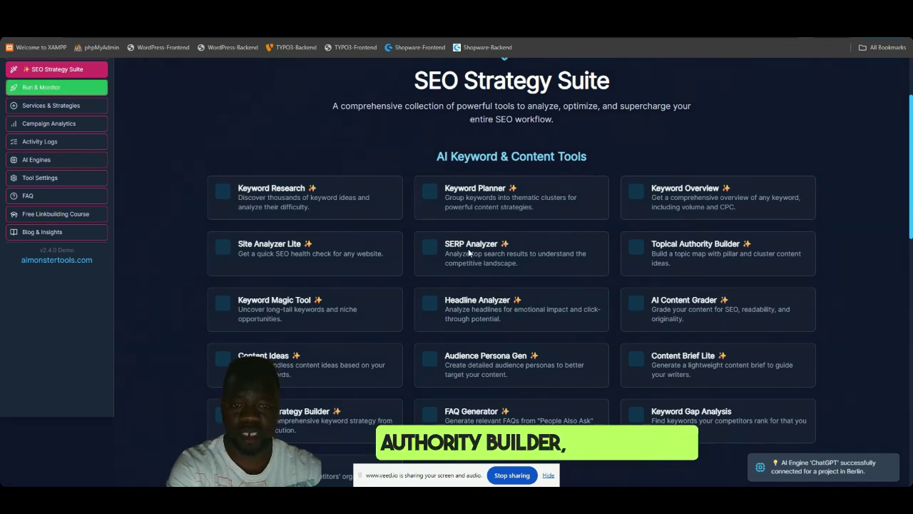
{"action": "scroll", "scroll_direction": "down", "scroll_amount": 3}
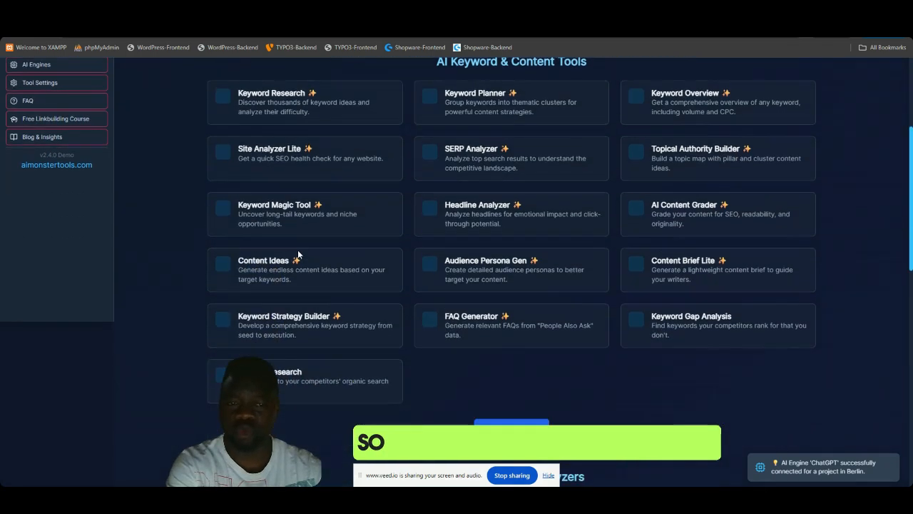
{"action": "scroll", "scroll_direction": "down", "scroll_amount": 3}
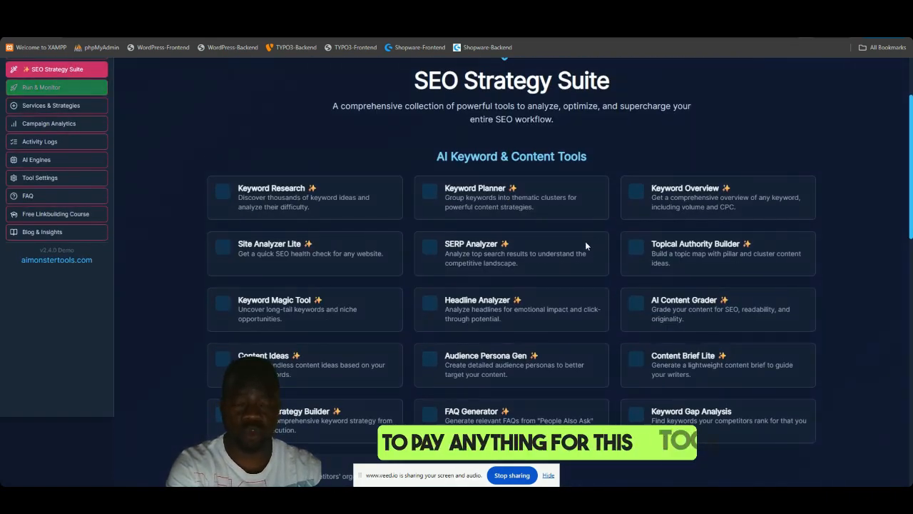
{"action": "scroll", "scroll_direction": "down", "scroll_amount": 3}
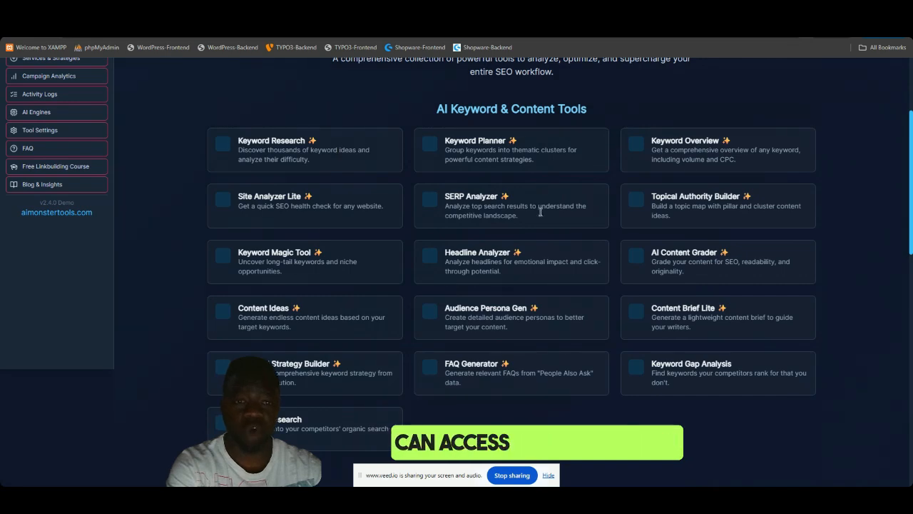
{"action": "scroll", "scroll_direction": "down", "scroll_amount": 3}
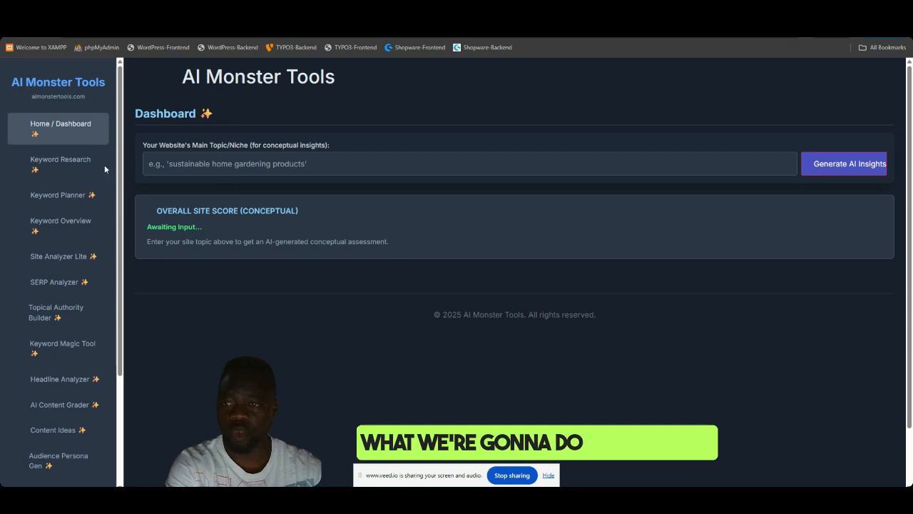
- Generate a keyword list for seed 'seo expert in nyc' with batch size 10 in Keyword Research
{"action": "left_click", "coordinate": [60, 164]}
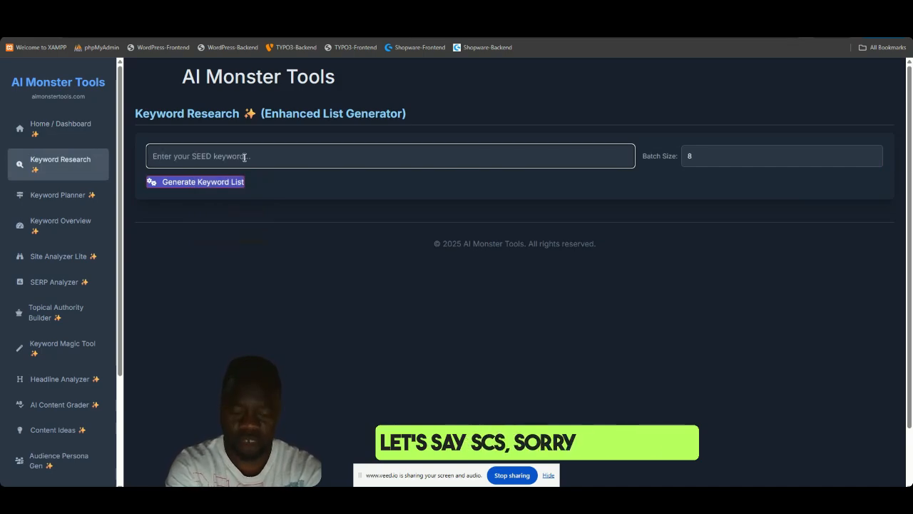
{"action": "type", "text": "seo expert in nyc"}
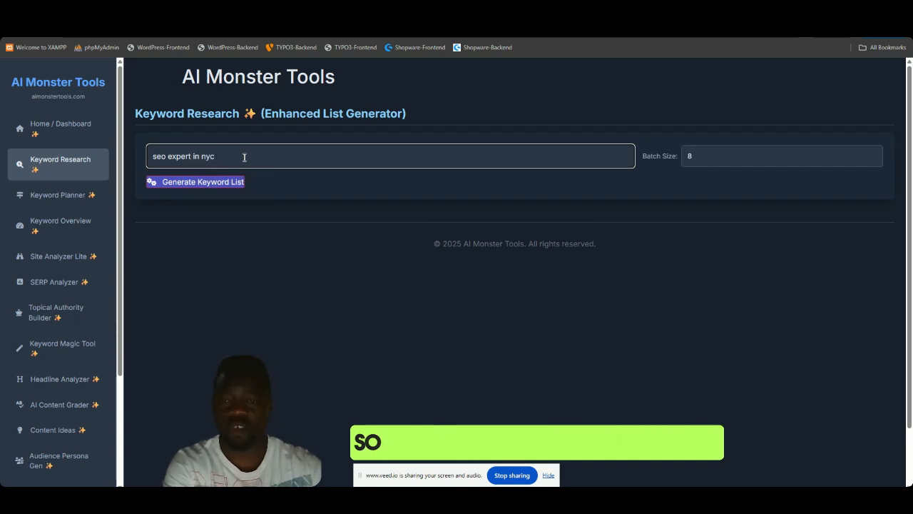
{"action": "left_click", "coordinate": [782, 156]}
{"action": "type", "text": "10"}
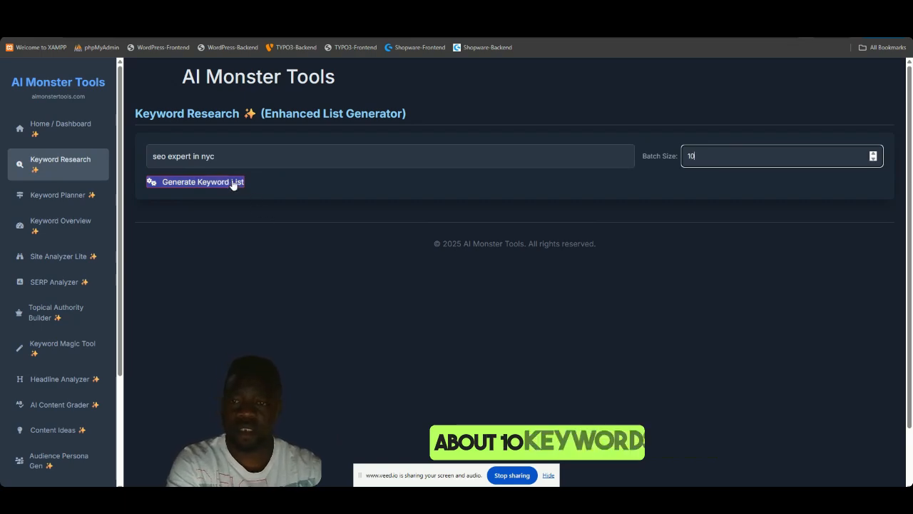
{"action": "left_click", "coordinate": [202, 181]}
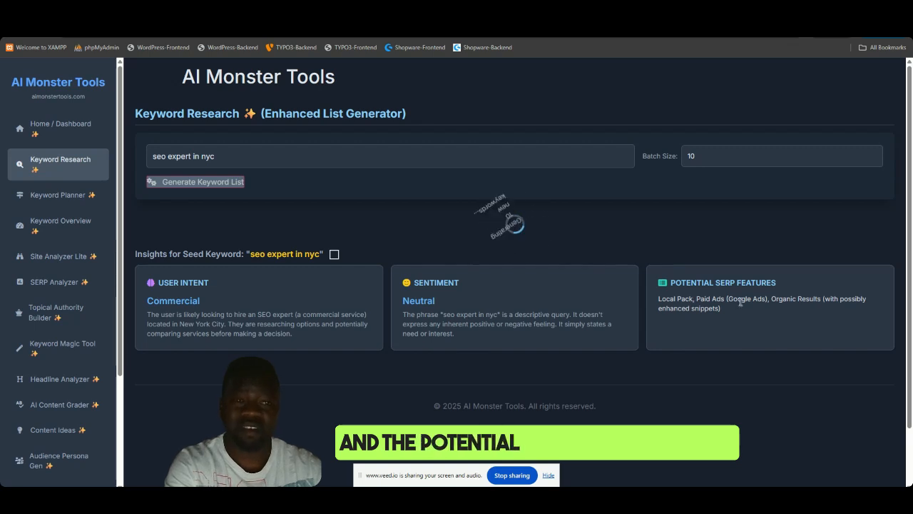
{"action": "left_click", "coordinate": [201, 181]}
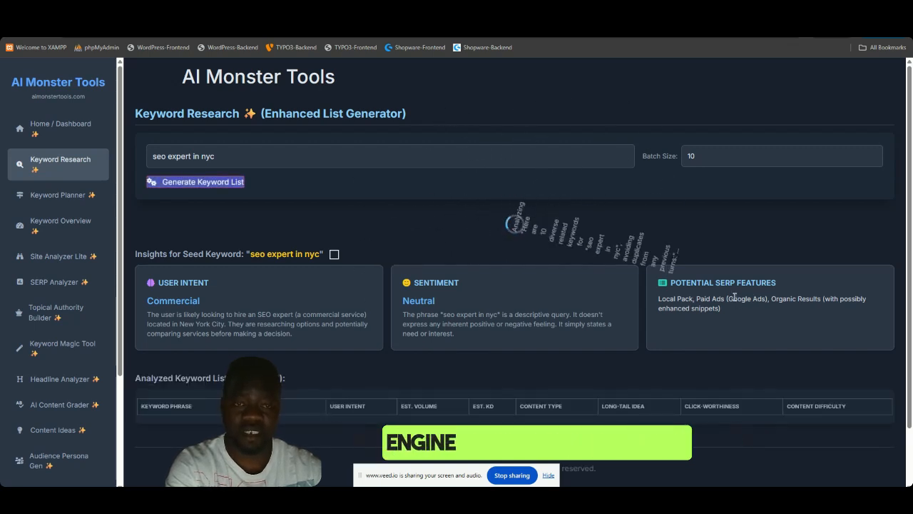
{"action": "scroll", "scroll_direction": "down", "scroll_amount": 3}
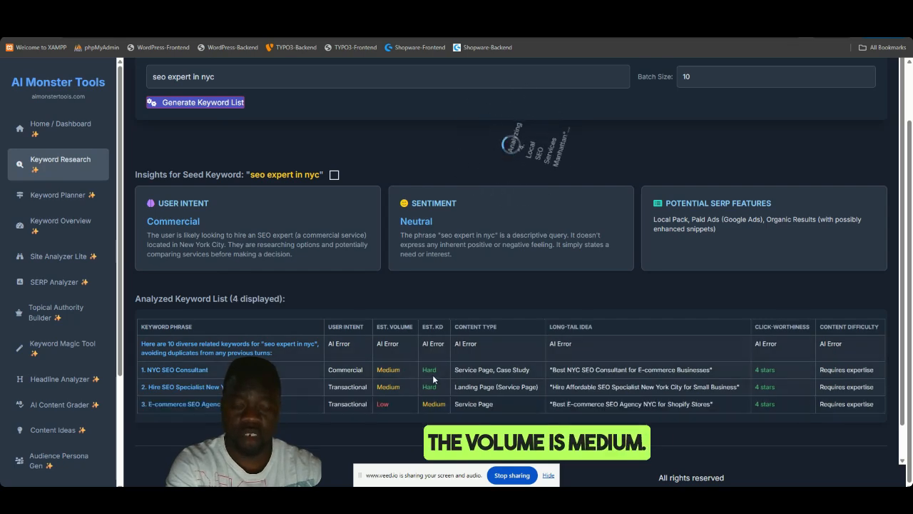
{"action": "mouse_move", "coordinate": [514, 387]}
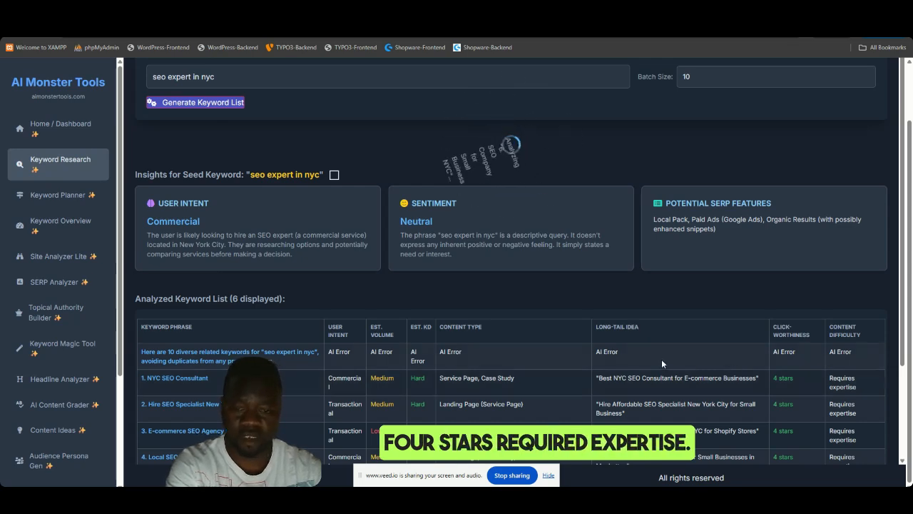
{"action": "scroll", "scroll_direction": "down", "scroll_amount": 3}
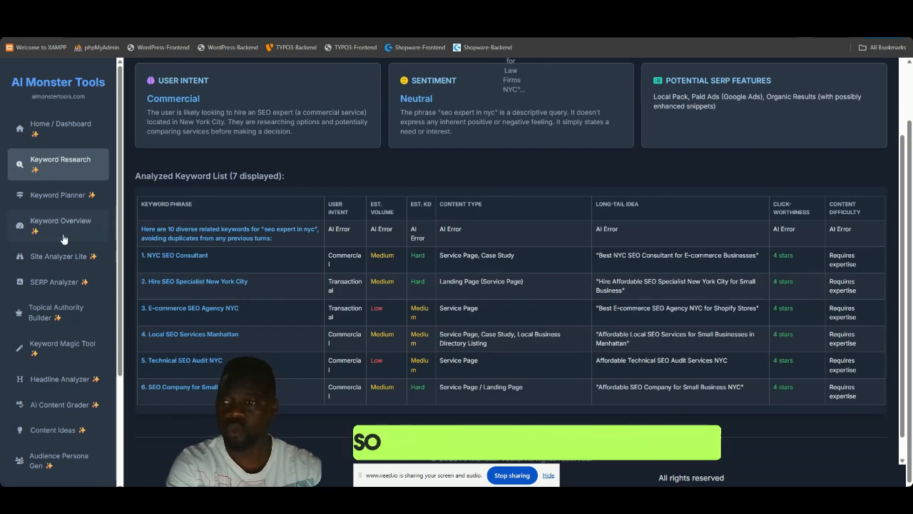
- Visit Keyword Planner and Keyword Overview, then return to the suite's Core Web & SEO Analyzers
{"action": "left_click", "coordinate": [57, 194]}
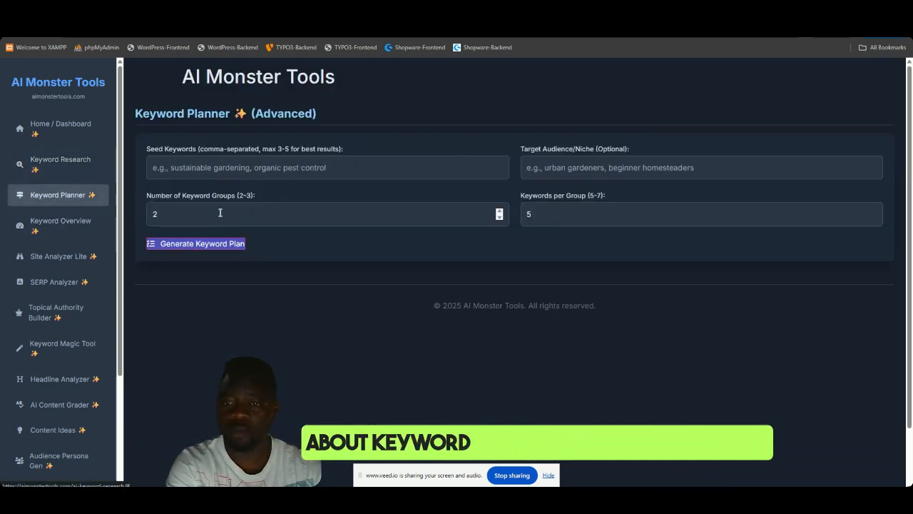
{"action": "left_click", "coordinate": [60, 226]}
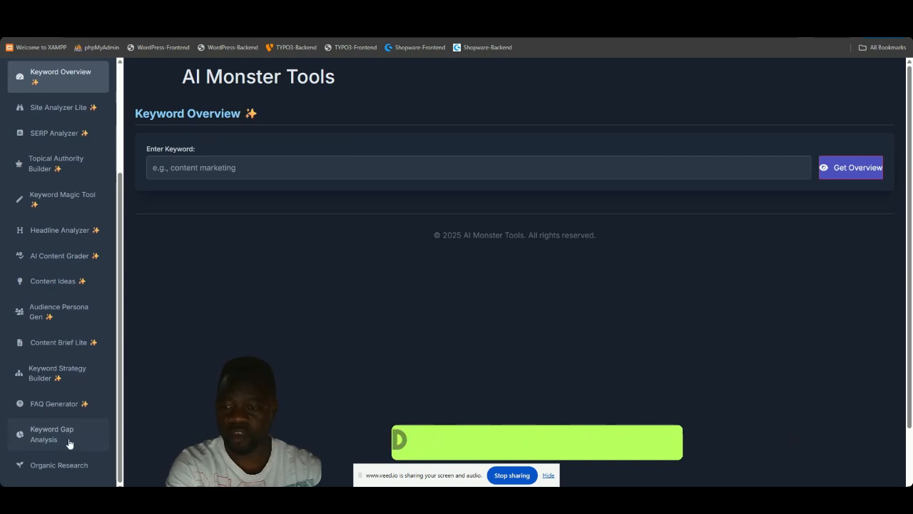
{"action": "left_click", "coordinate": [52, 434]}
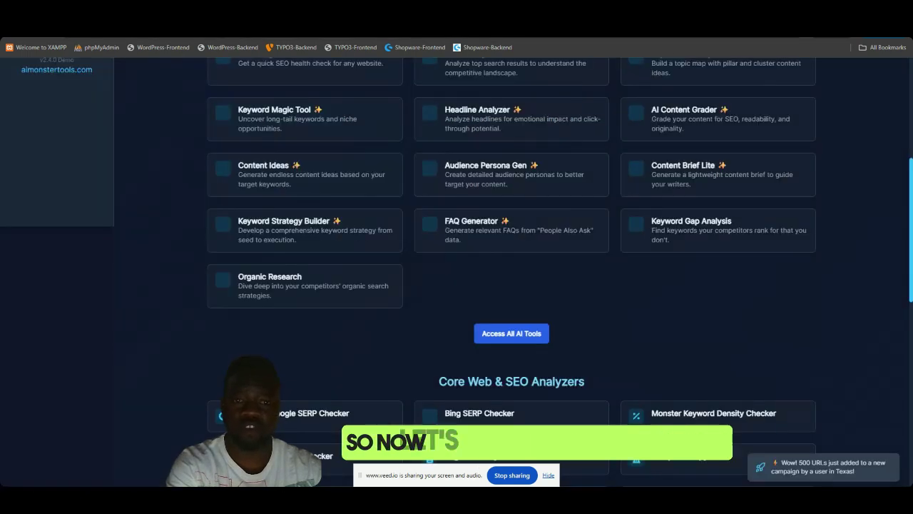
{"action": "scroll", "scroll_direction": "down", "scroll_amount": 3}
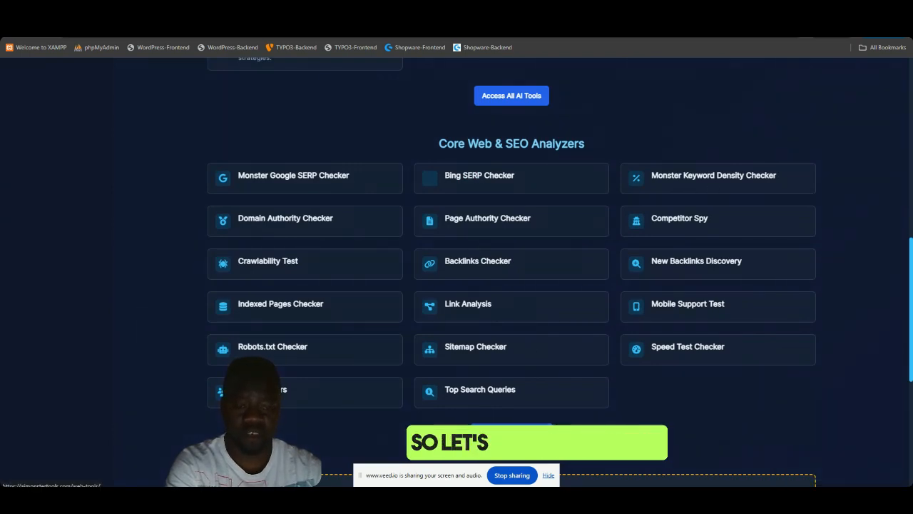
{"action": "left_click", "coordinate": [291, 174]}
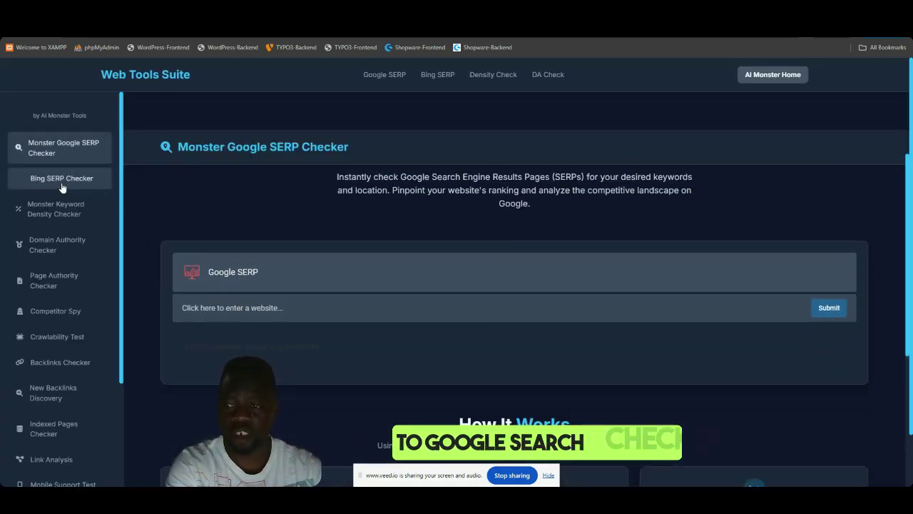
{"action": "scroll", "scroll_direction": "down", "scroll_amount": 3}
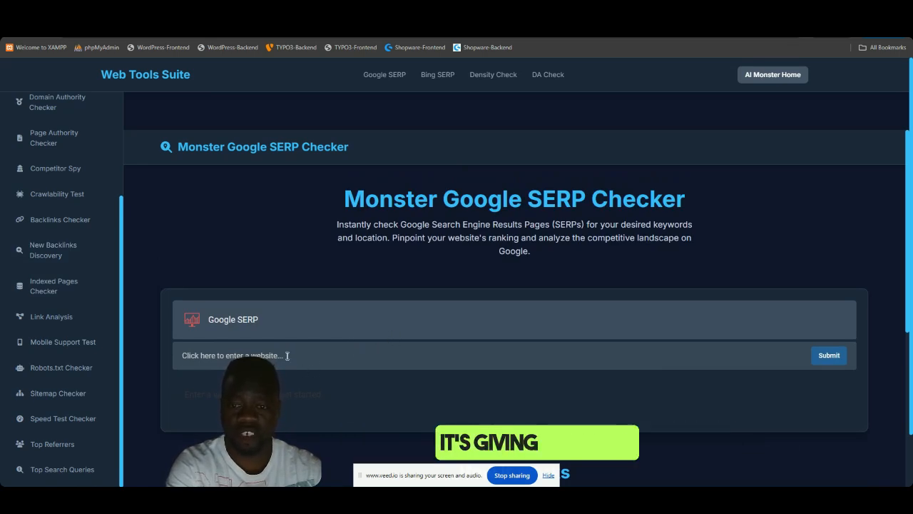
{"action": "type", "text": "http://reddit.com/"}
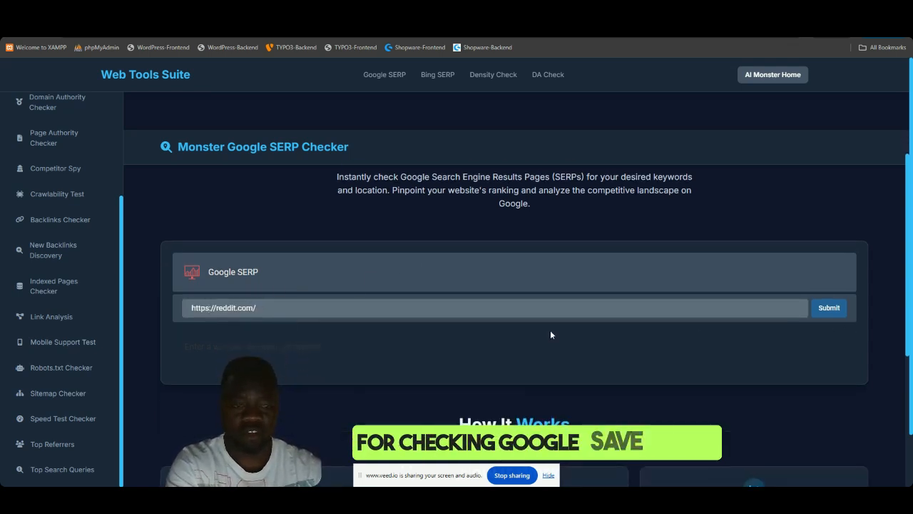
{"action": "left_click", "coordinate": [831, 308]}
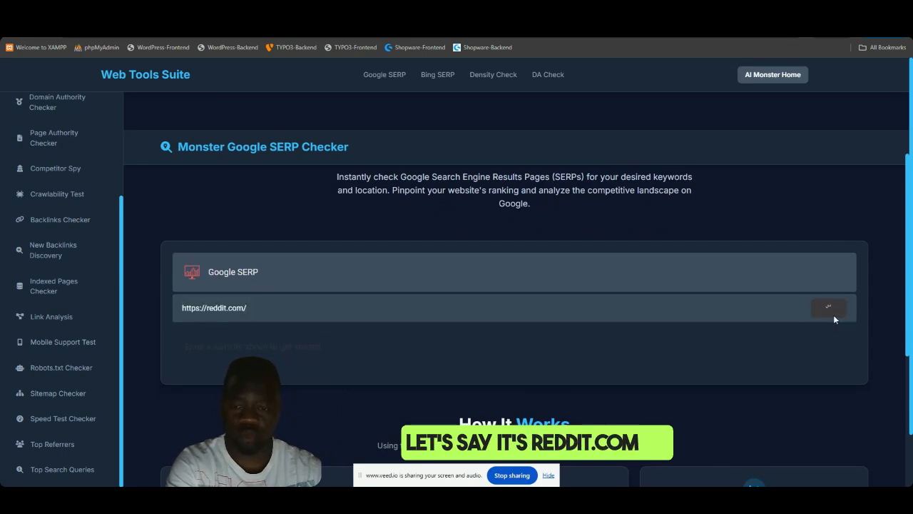
{"action": "left_click", "coordinate": [830, 307]}
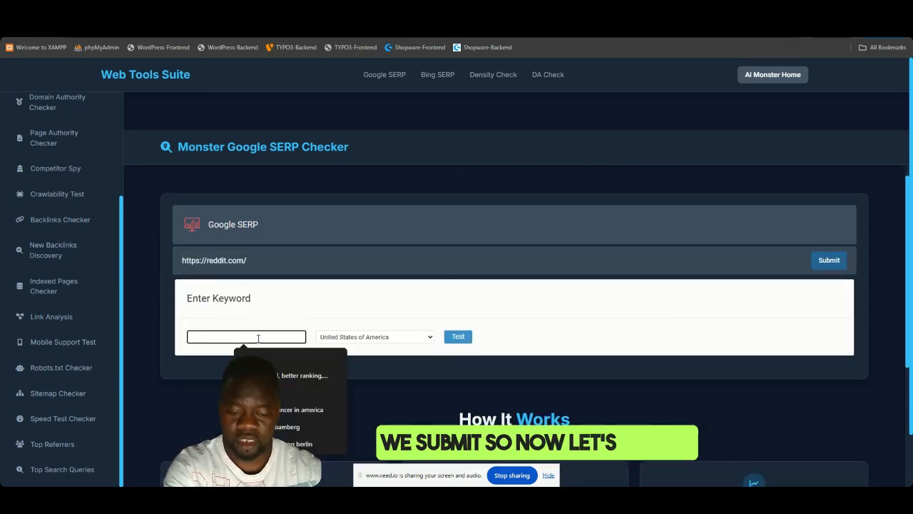
{"action": "type", "text": "seo n"}
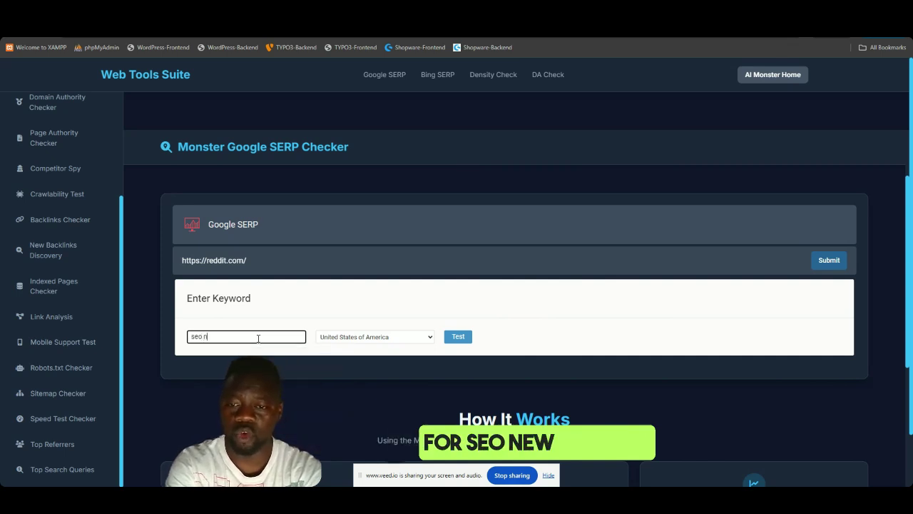
{"action": "left_click", "coordinate": [456, 337]}
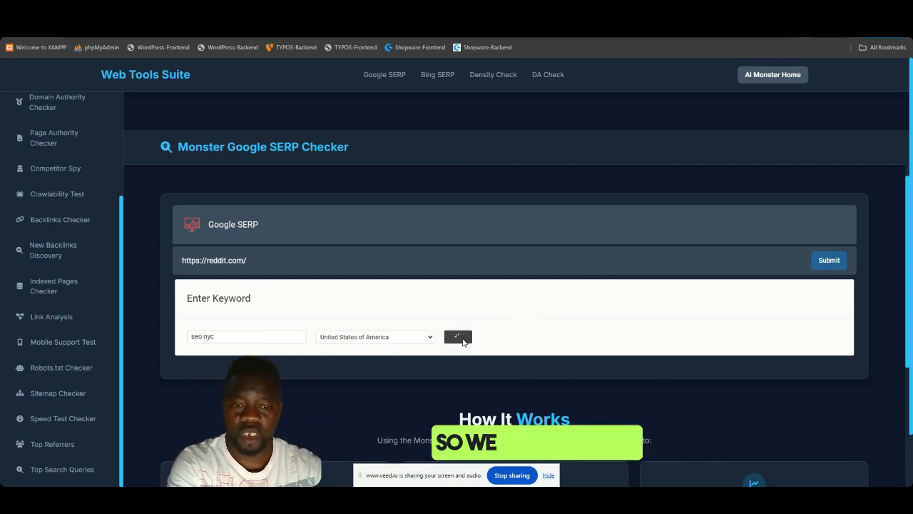
{"action": "left_click", "coordinate": [458, 336]}
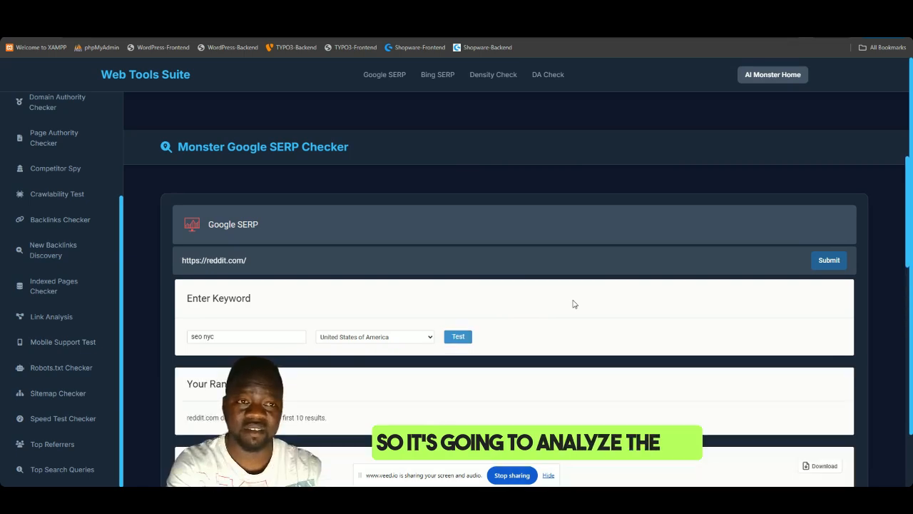
- Review the top Google results list showing reddit.com absent from the first 10, then return to the Your Rank box
{"action": "scroll", "scroll_direction": "down", "scroll_amount": 3}
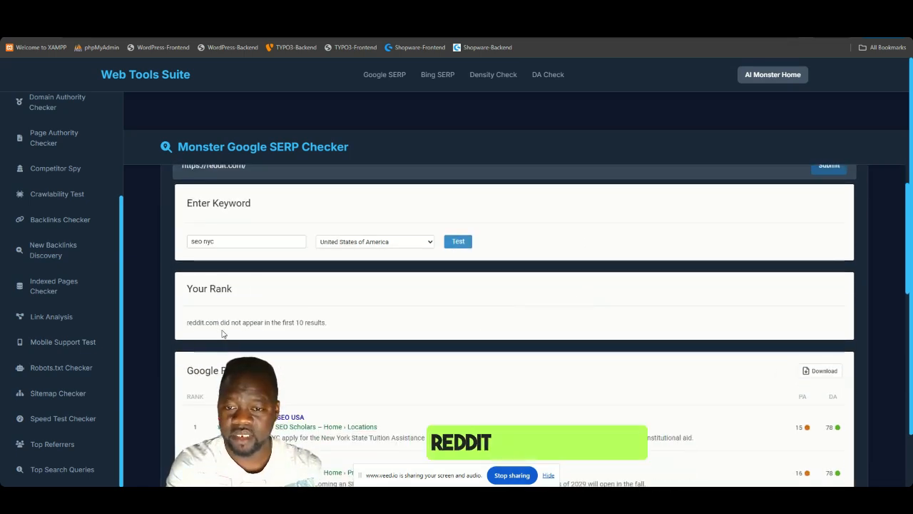
{"action": "scroll", "scroll_direction": "down", "scroll_amount": 3}
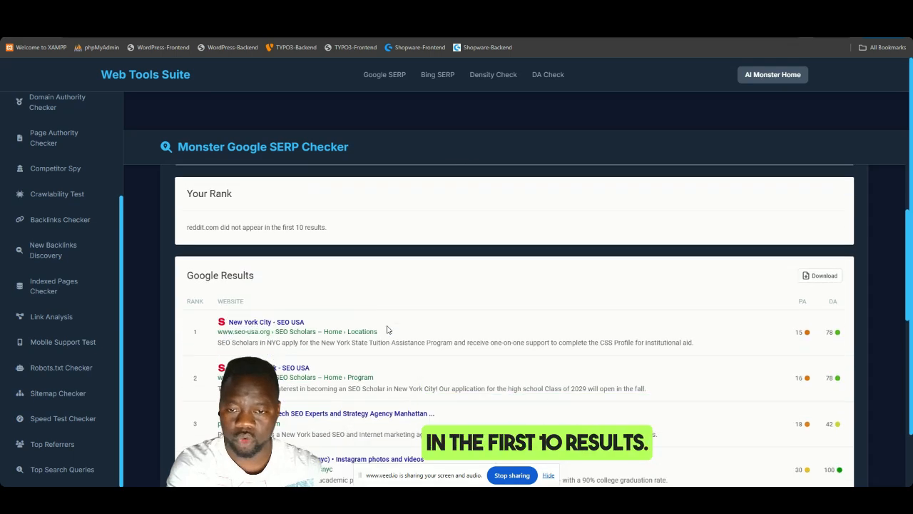
{"action": "scroll", "scroll_direction": "down", "scroll_amount": 3}
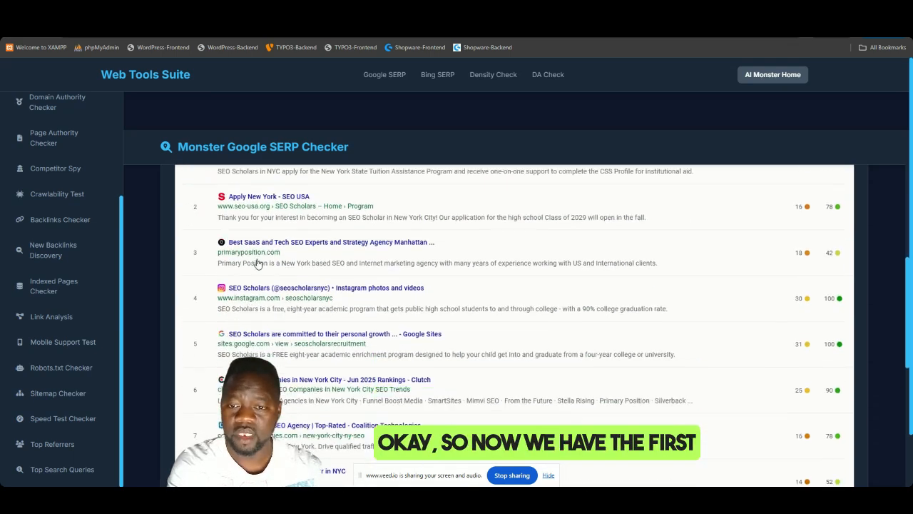
{"action": "scroll", "scroll_direction": "up", "scroll_amount": 3}
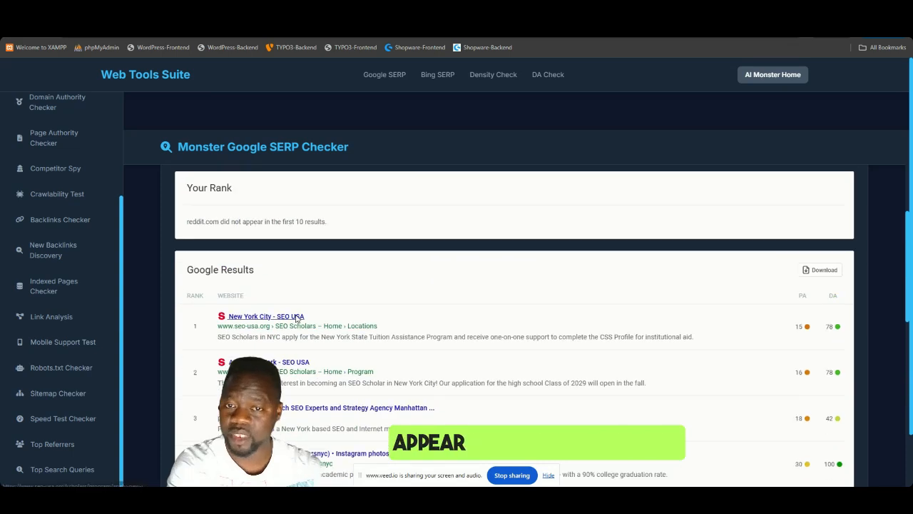
{"action": "scroll", "scroll_direction": "up", "scroll_amount": 3}
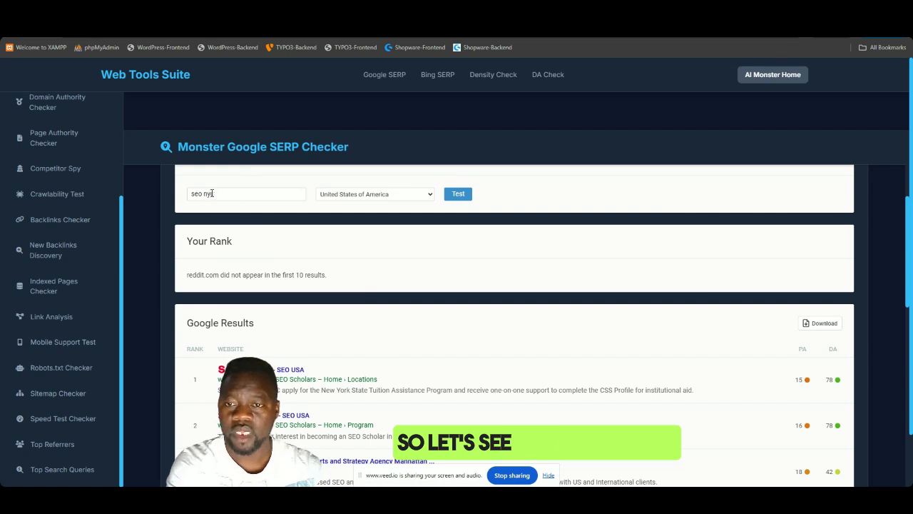
- Rerun the SERP check with the keyword 'linkbuilding usa', showing reddit.com ranked #10
{"action": "double_click", "coordinate": [207, 194]}
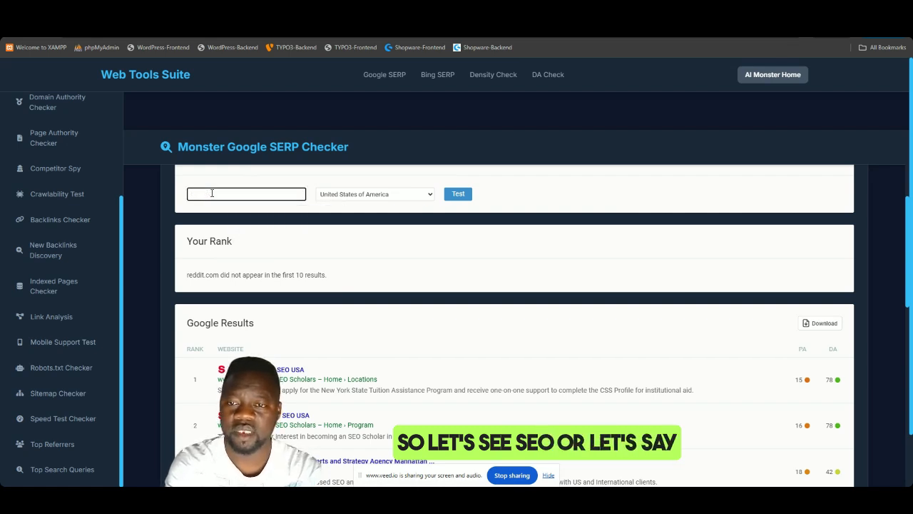
{"action": "type", "text": "linkbuilding us"}
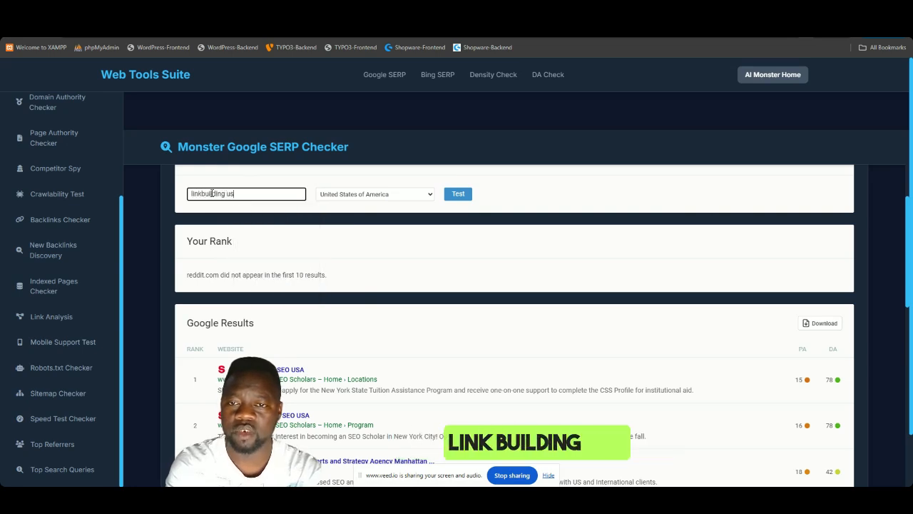
{"action": "left_click", "coordinate": [457, 194]}
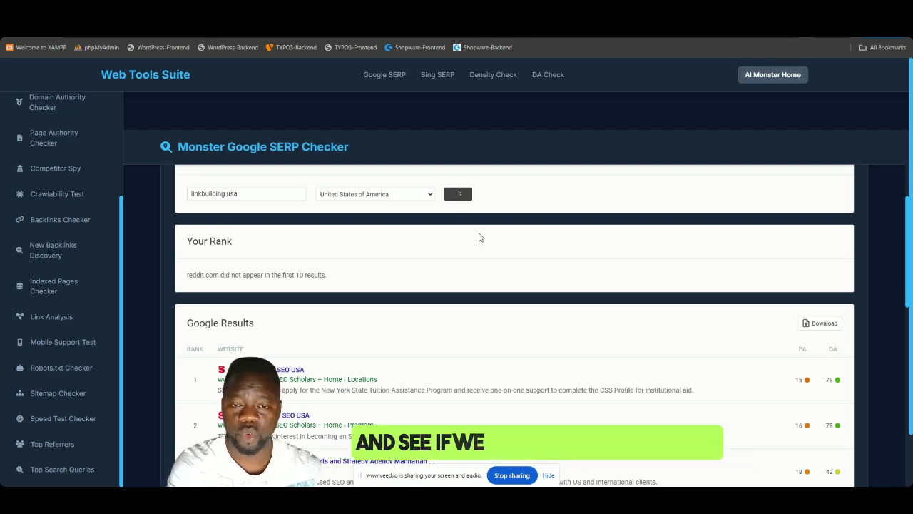
{"action": "left_click", "coordinate": [457, 194]}
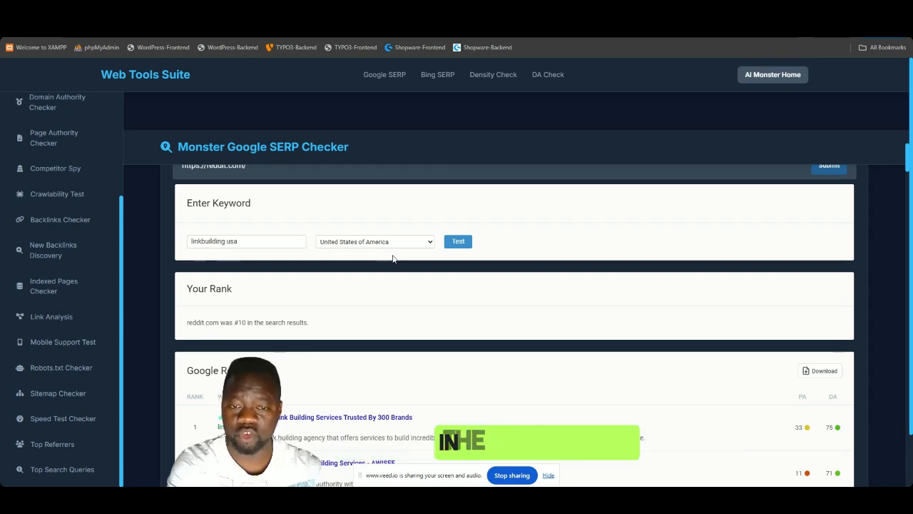
{"action": "scroll", "scroll_direction": "down", "scroll_amount": 3}
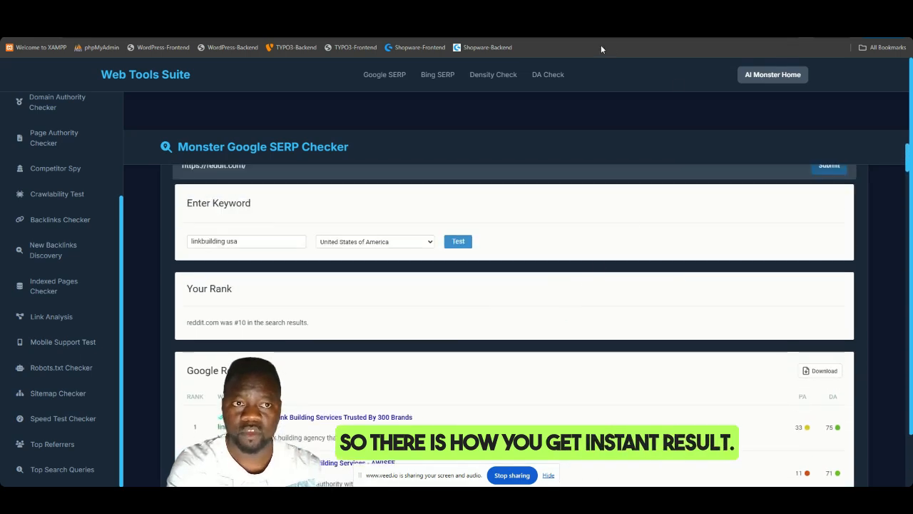
{"action": "scroll", "scroll_direction": "down", "scroll_amount": 3}
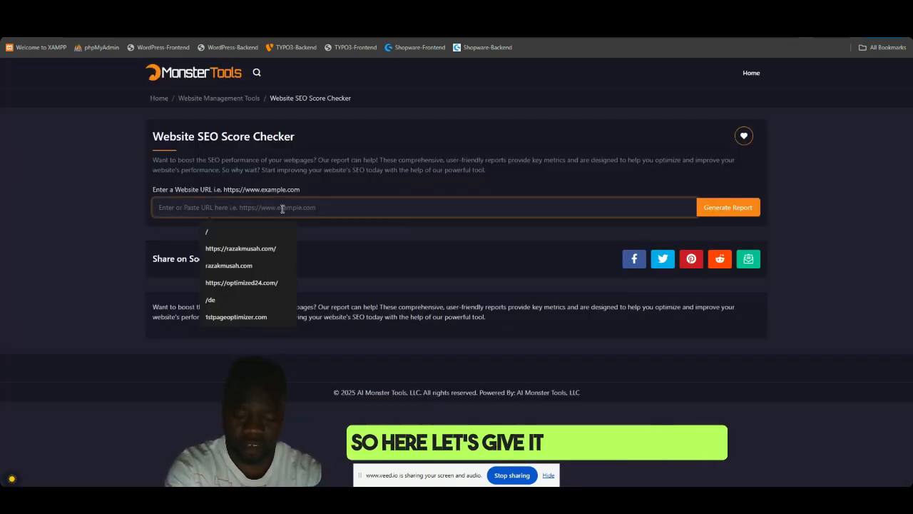
- Generate a Website SEO Score report for seo.com
{"action": "type", "text": "seo.com"}
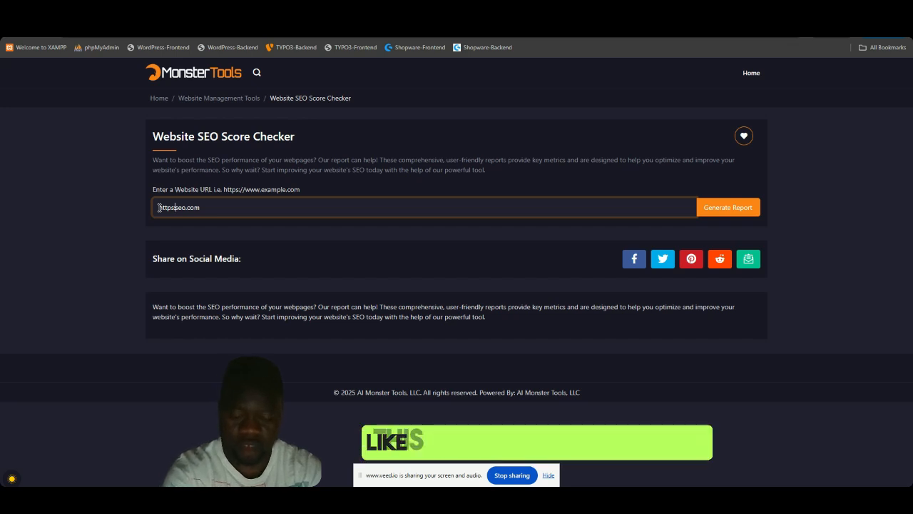
{"action": "left_click", "coordinate": [728, 207]}
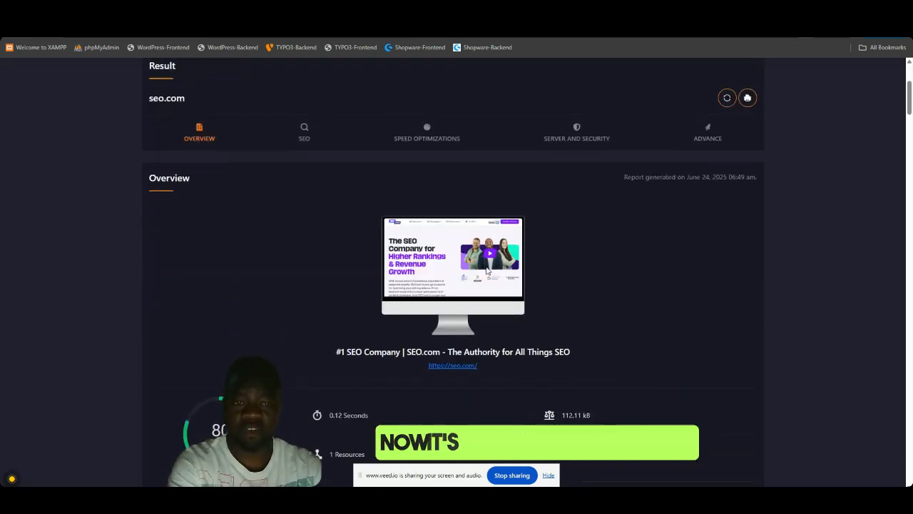
- Review the SEO section of the seo.com report down through its checks
{"action": "scroll", "scroll_direction": "down", "scroll_amount": 3}
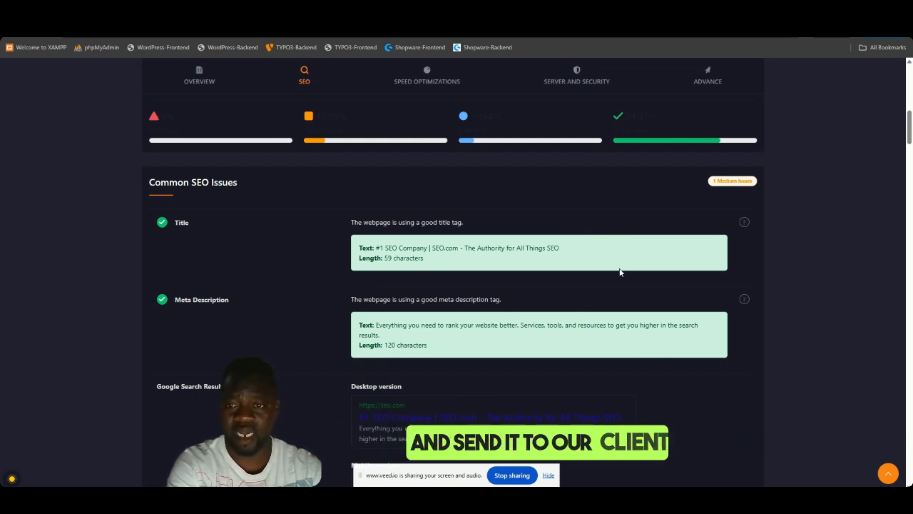
{"action": "scroll", "scroll_direction": "down", "scroll_amount": 3}
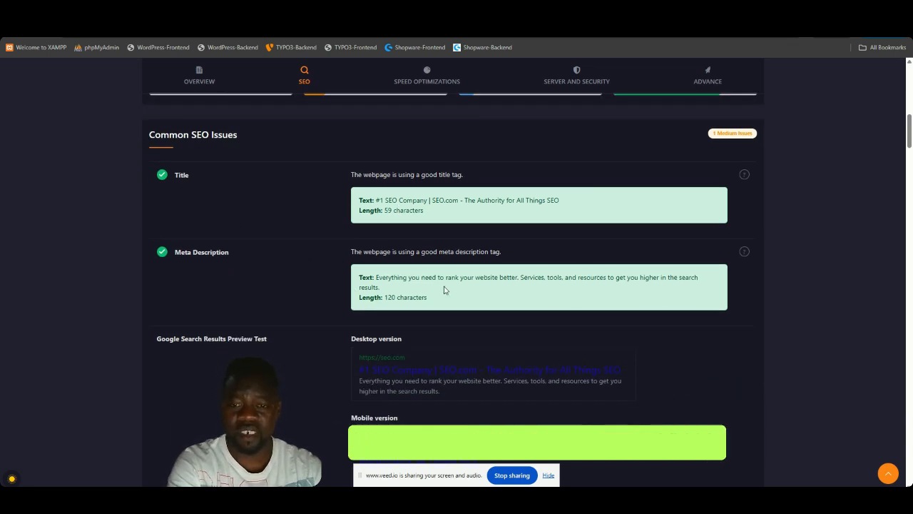
{"action": "scroll", "scroll_direction": "down", "scroll_amount": 3}
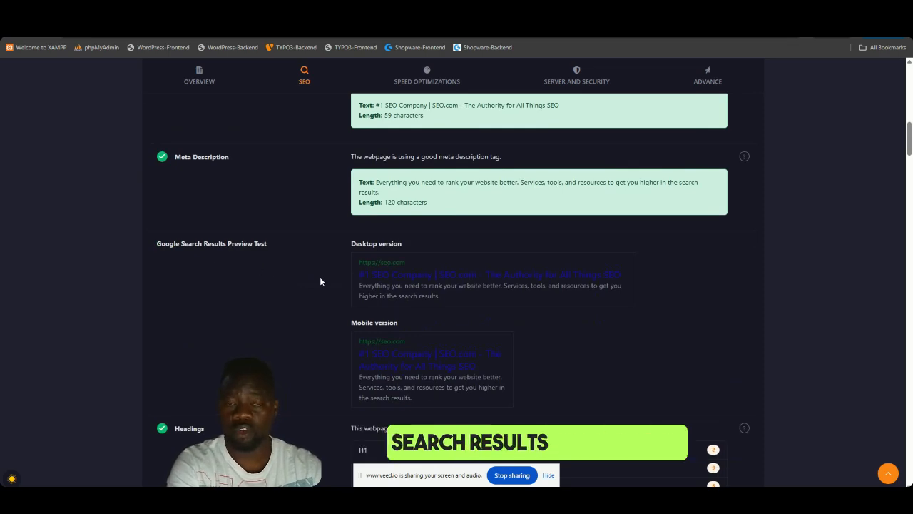
{"action": "scroll", "scroll_direction": "down", "scroll_amount": 3}
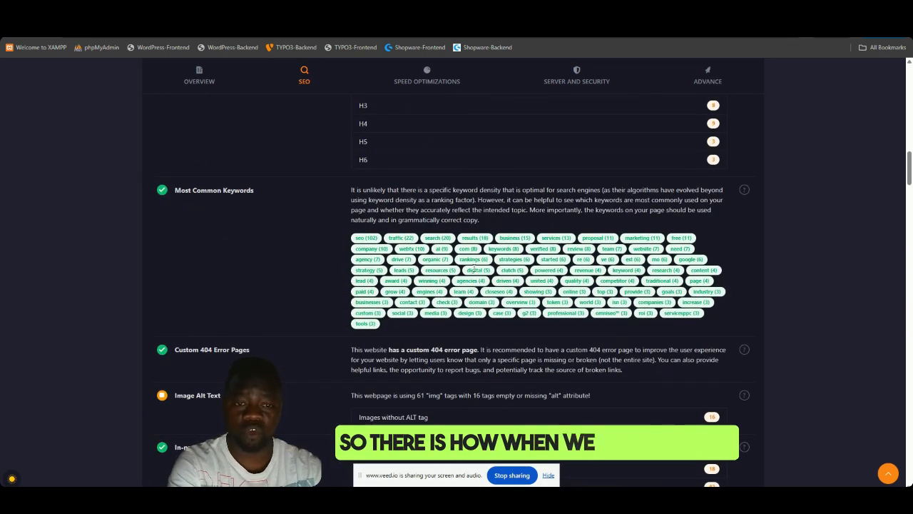
{"action": "scroll", "scroll_direction": "down", "scroll_amount": 3}
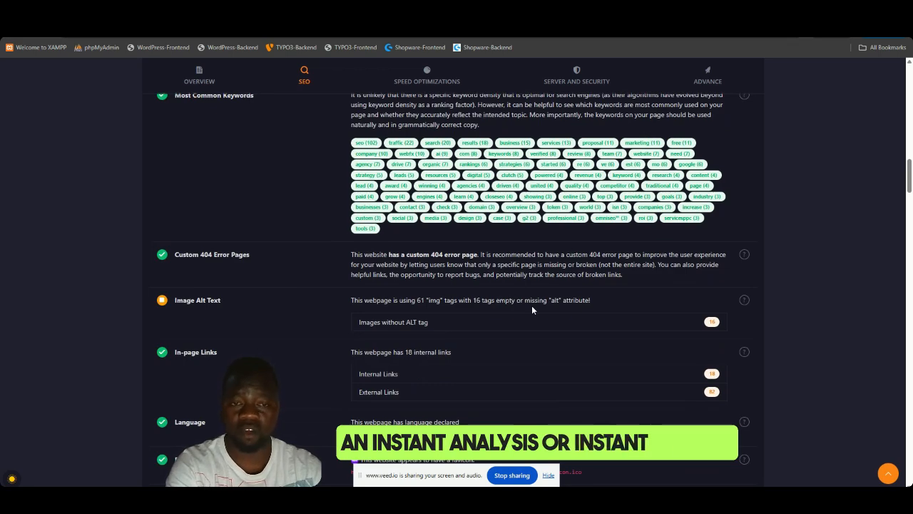
{"action": "scroll", "scroll_direction": "down", "scroll_amount": 3}
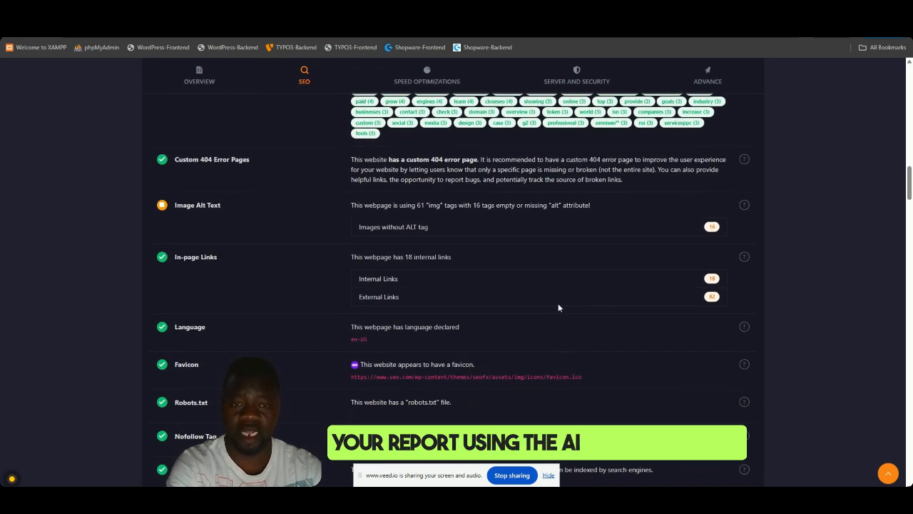
- Review the Advance section of the report down to the Keywords Usage table
{"action": "left_click", "coordinate": [426, 74]}
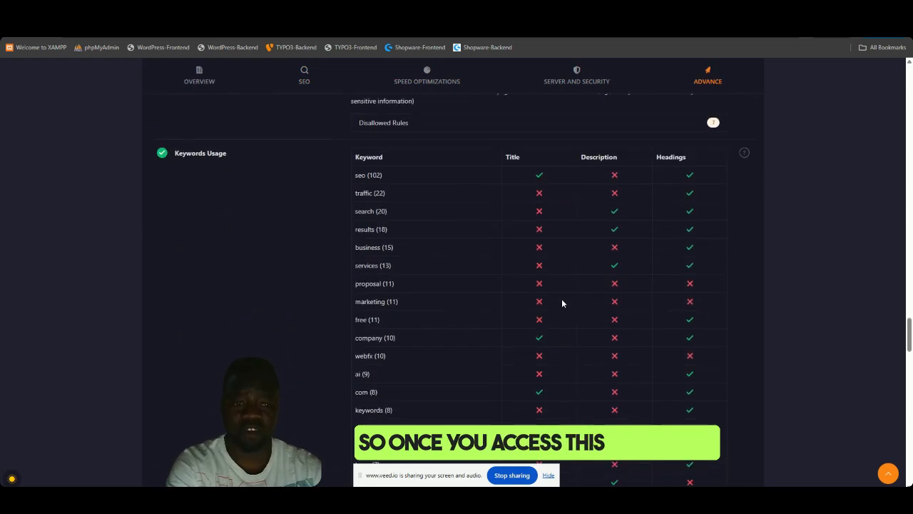
{"action": "scroll", "scroll_direction": "down", "scroll_amount": 3}
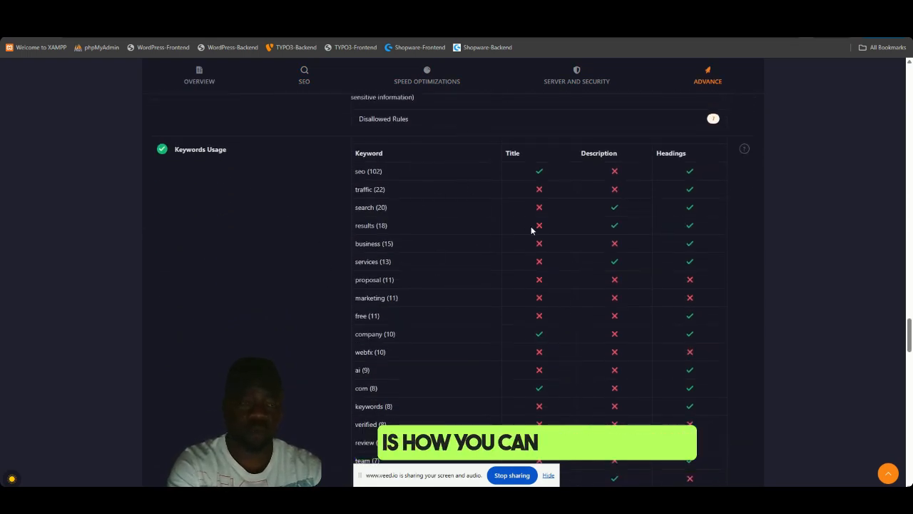
{"action": "scroll", "scroll_direction": "down", "scroll_amount": 3}
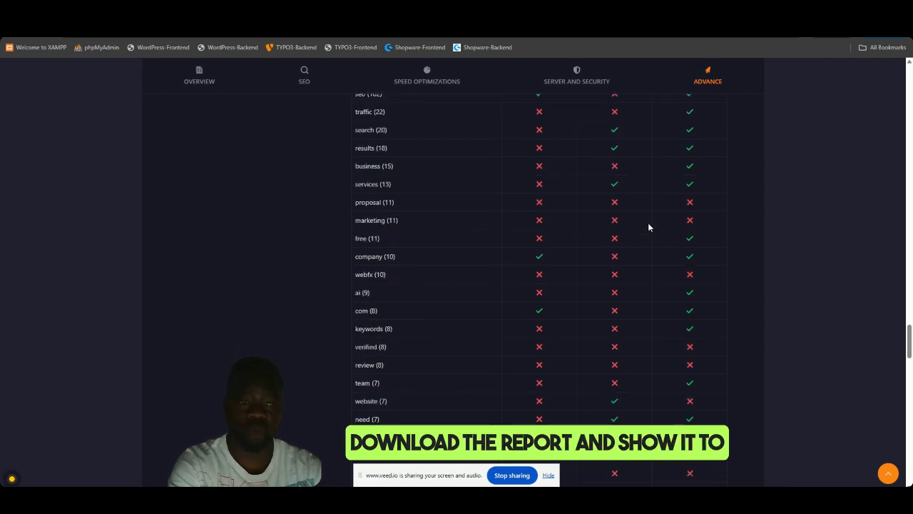
{"action": "scroll", "scroll_direction": "down", "scroll_amount": 3}
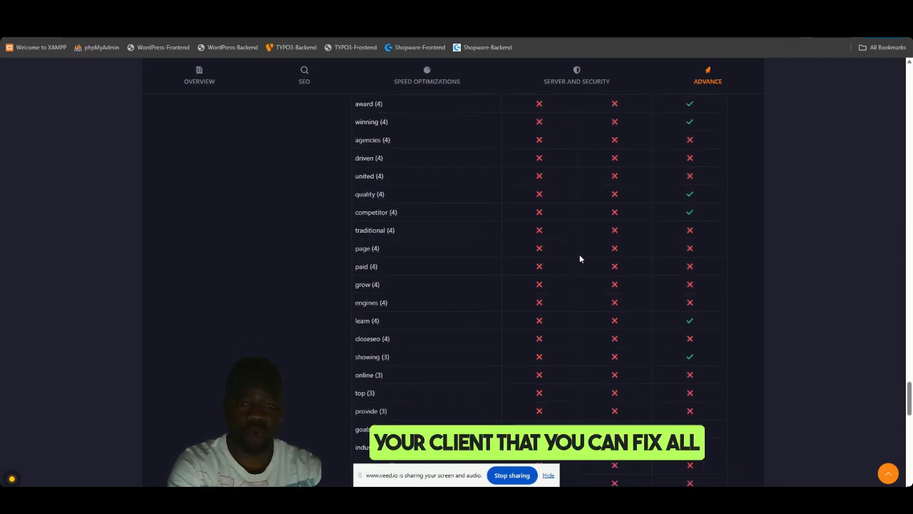
{"action": "scroll", "scroll_direction": "down", "scroll_amount": 3}
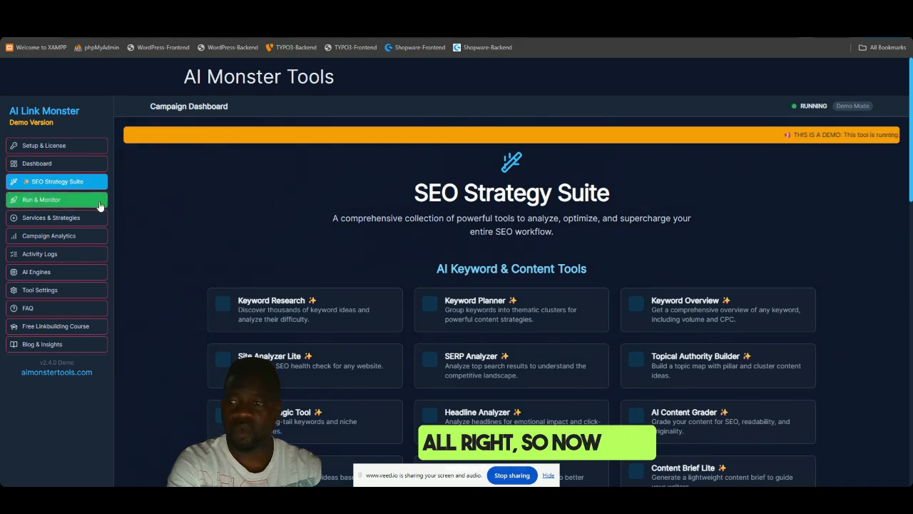
- Visit the Dashboard, Setup & License and Tool Settings pages, ending on Managed Services & Strategies
{"action": "left_click", "coordinate": [37, 162]}
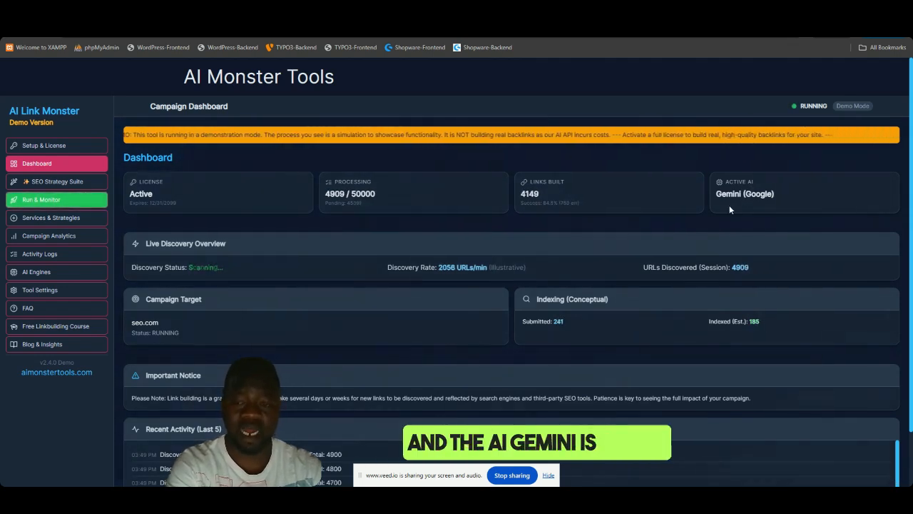
{"action": "scroll", "scroll_direction": "down", "scroll_amount": 3}
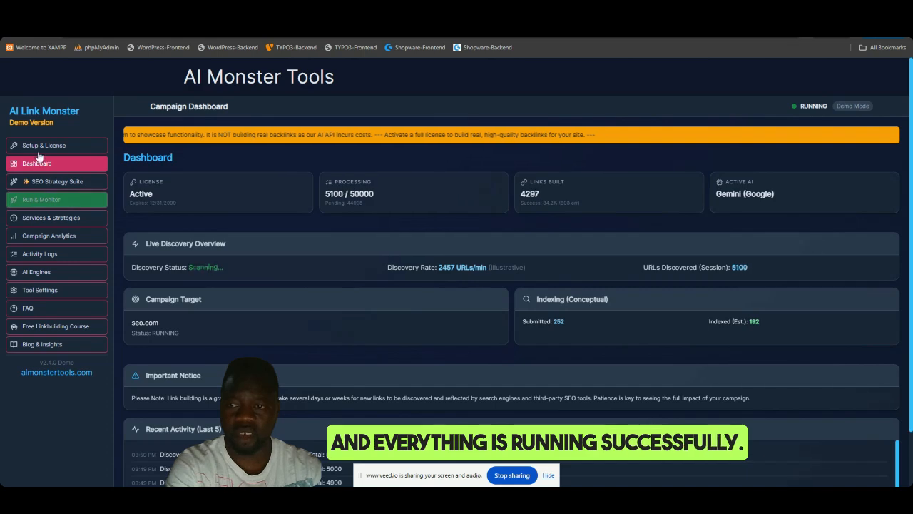
{"action": "left_click", "coordinate": [42, 145]}
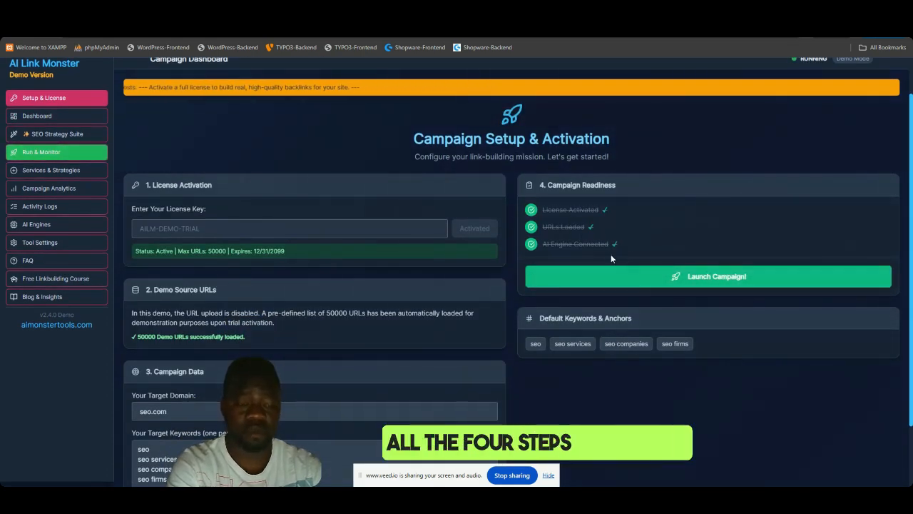
{"action": "scroll", "scroll_direction": "down", "scroll_amount": 3}
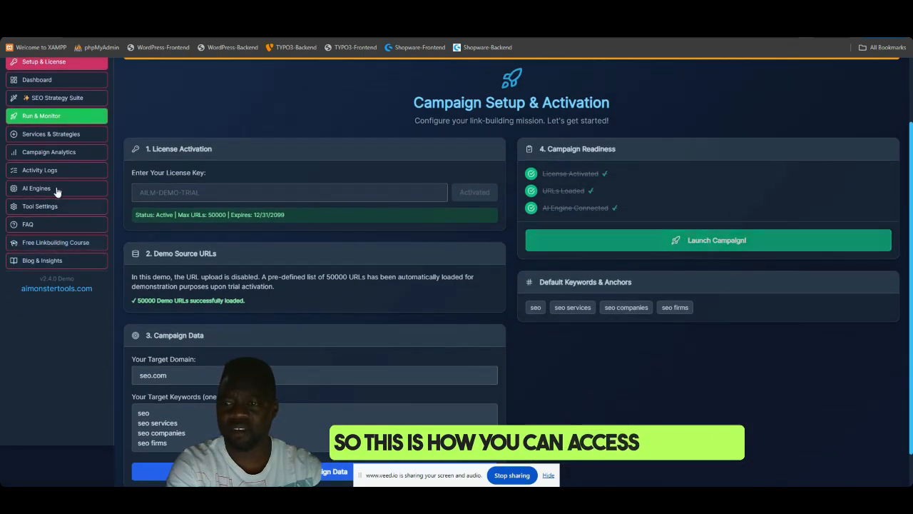
{"action": "left_click", "coordinate": [40, 225]}
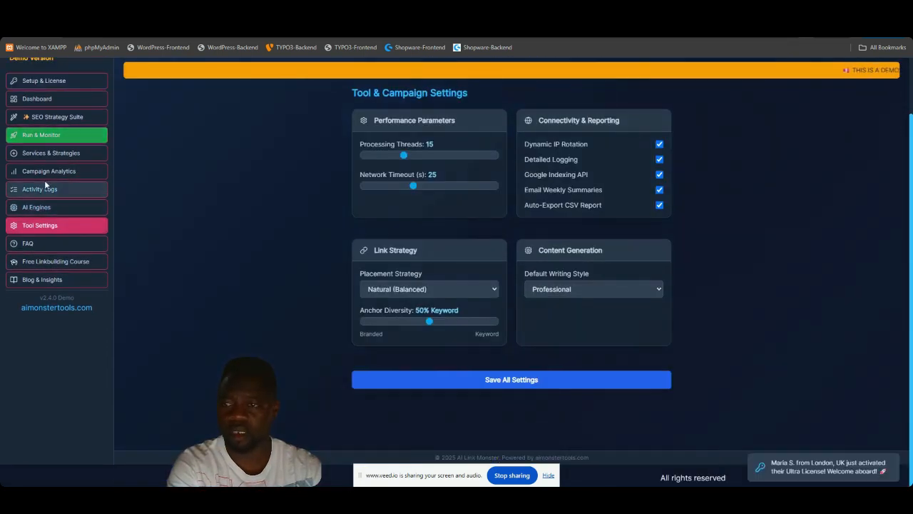
{"action": "left_click", "coordinate": [51, 152]}
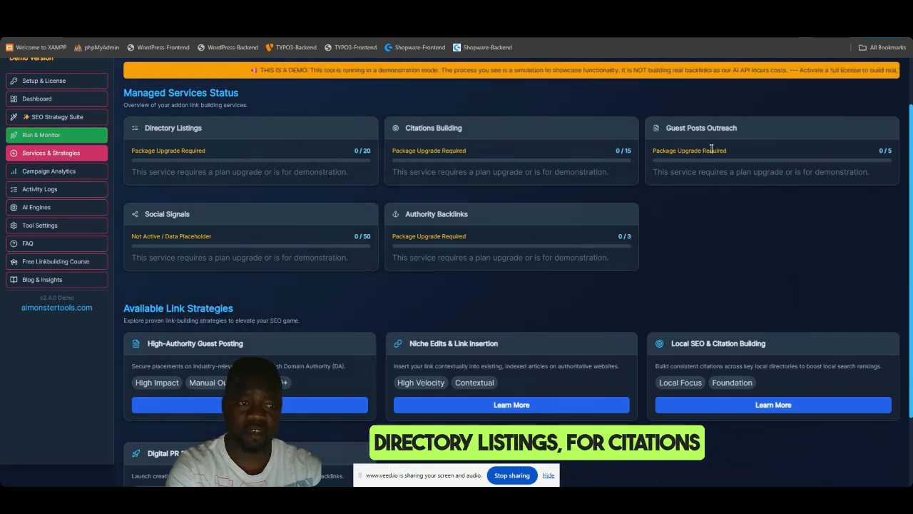
- View the Tool & Campaign Settings page, then move on to the Frequently Asked Questions
{"action": "scroll", "scroll_direction": "down", "scroll_amount": 3}
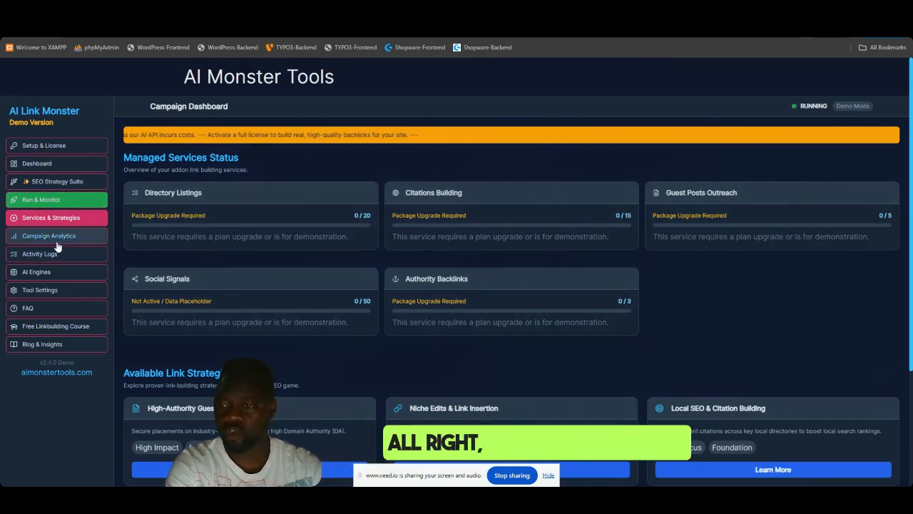
{"action": "left_click", "coordinate": [40, 289]}
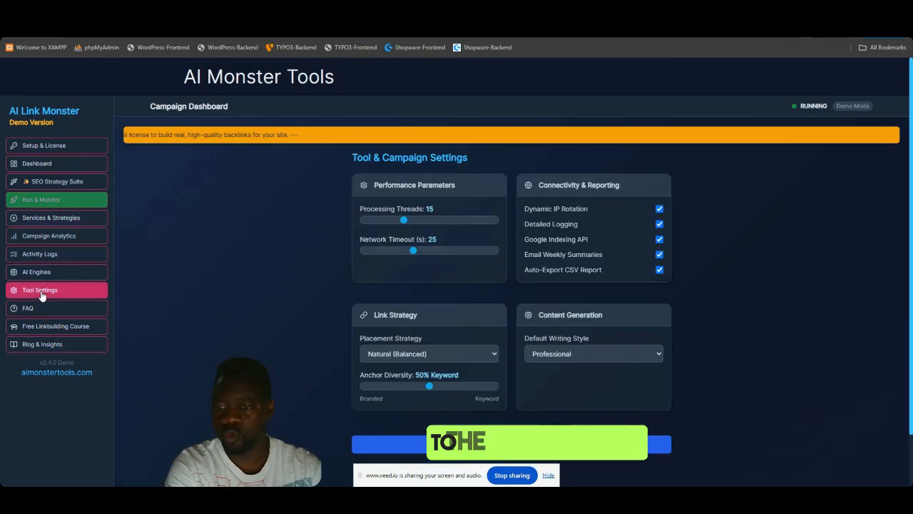
{"action": "left_click", "coordinate": [29, 308]}
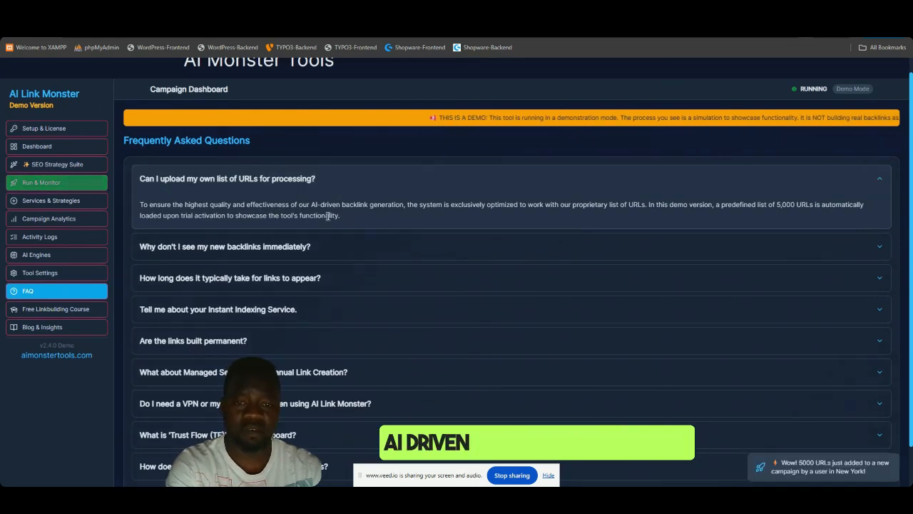
{"action": "mouse_move", "coordinate": [520, 219]}
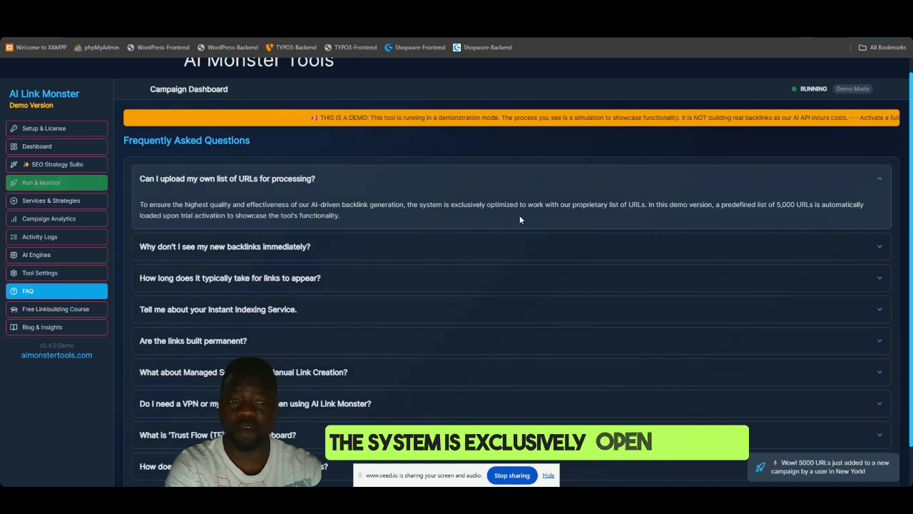
{"action": "mouse_move", "coordinate": [608, 226]}
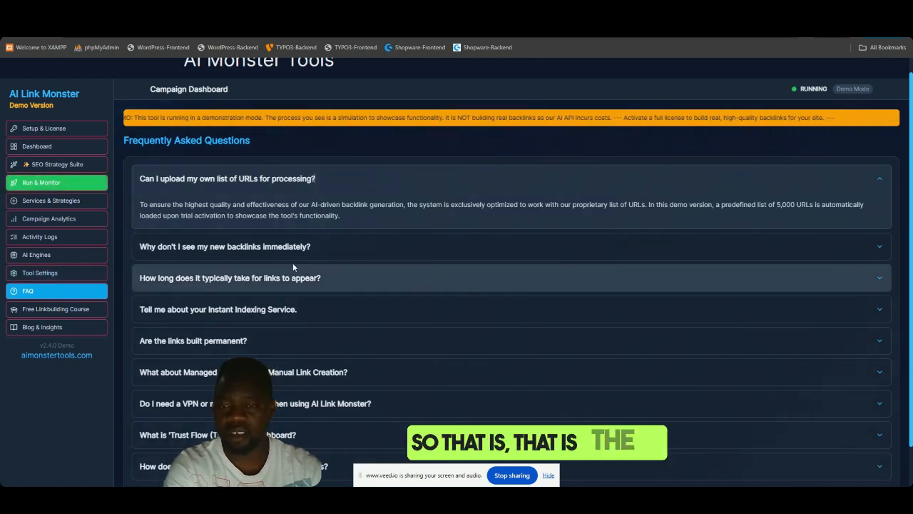
- Read through the FAQ page and go to the Free Linkbuilding Course
{"action": "scroll", "scroll_direction": "down", "scroll_amount": 3}
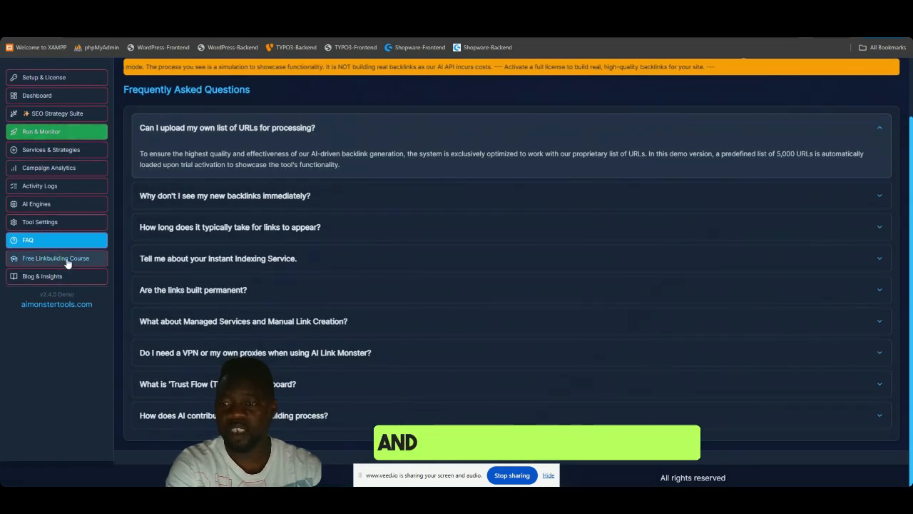
{"action": "left_click", "coordinate": [55, 258]}
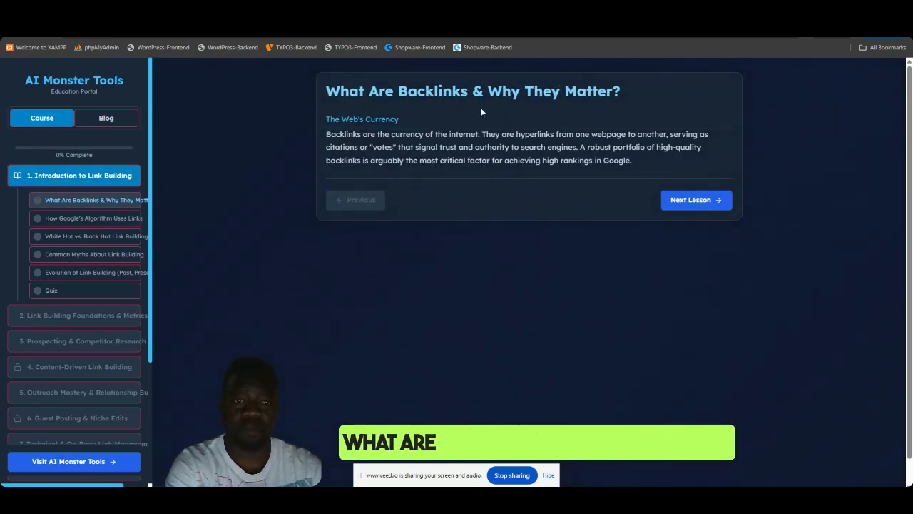
{"action": "mouse_move", "coordinate": [526, 114]}
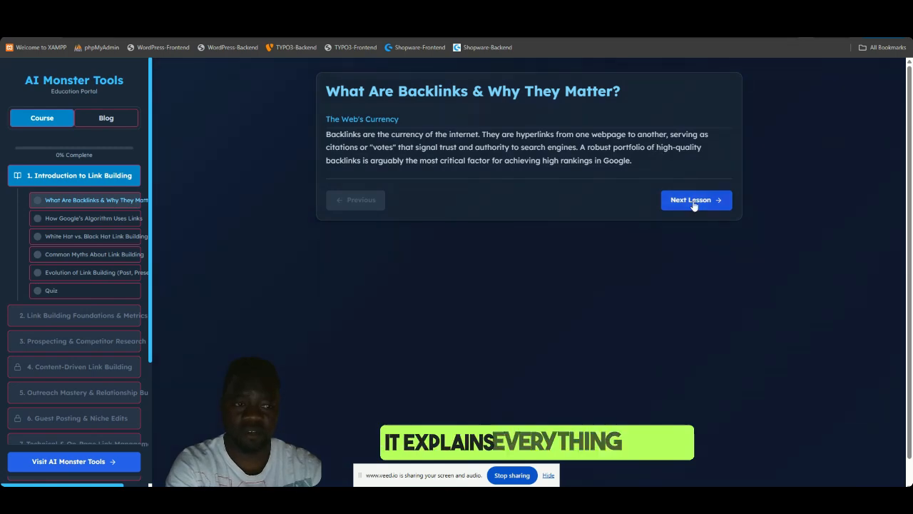
- Advance through the Introduction lessons to the module quiz, then switch to the portal's Blog articles
{"action": "left_click", "coordinate": [696, 200]}
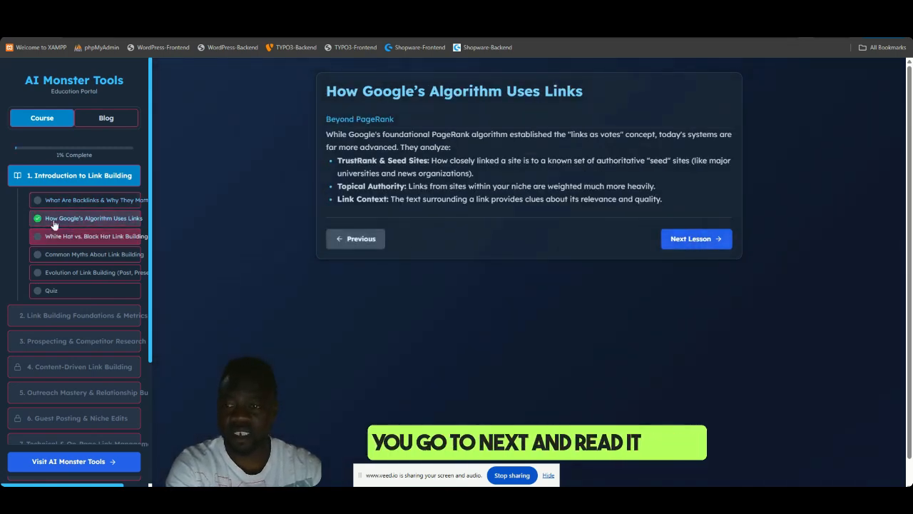
{"action": "left_click", "coordinate": [697, 239]}
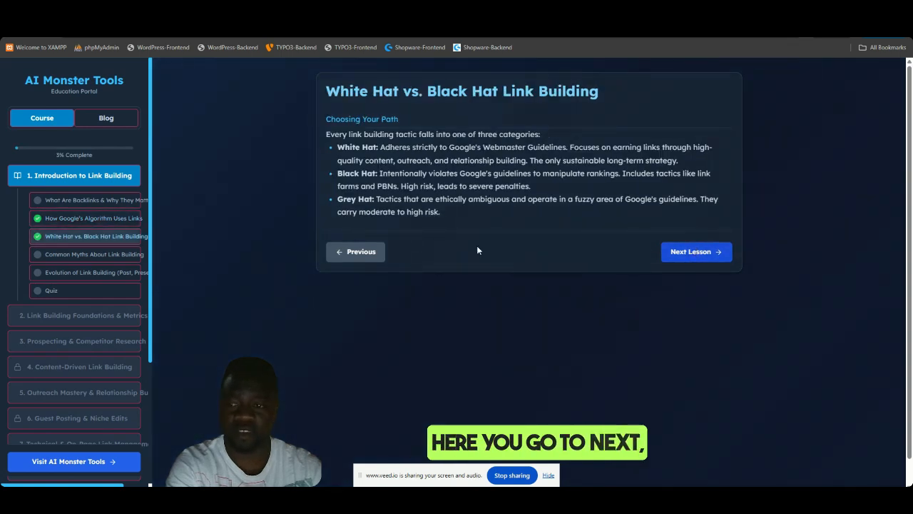
{"action": "left_click", "coordinate": [696, 251]}
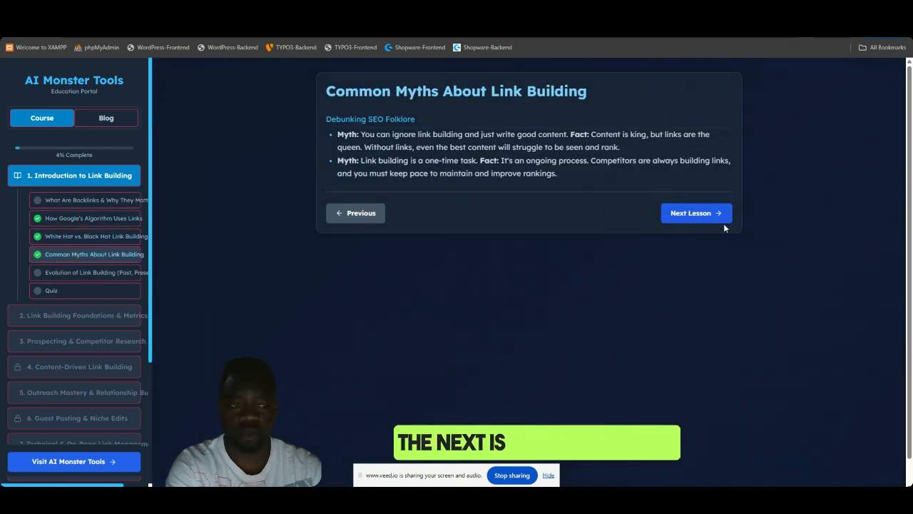
{"action": "left_click", "coordinate": [696, 213]}
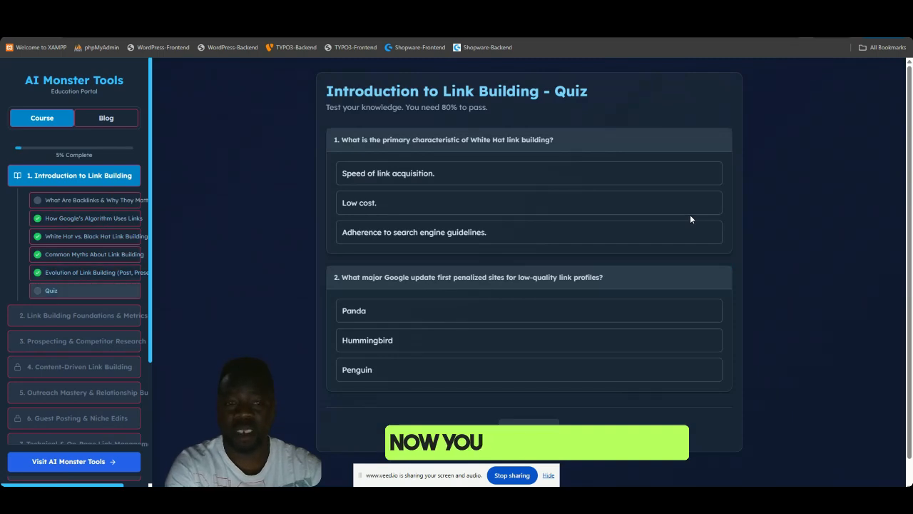
{"action": "scroll", "scroll_direction": "down", "scroll_amount": 3}
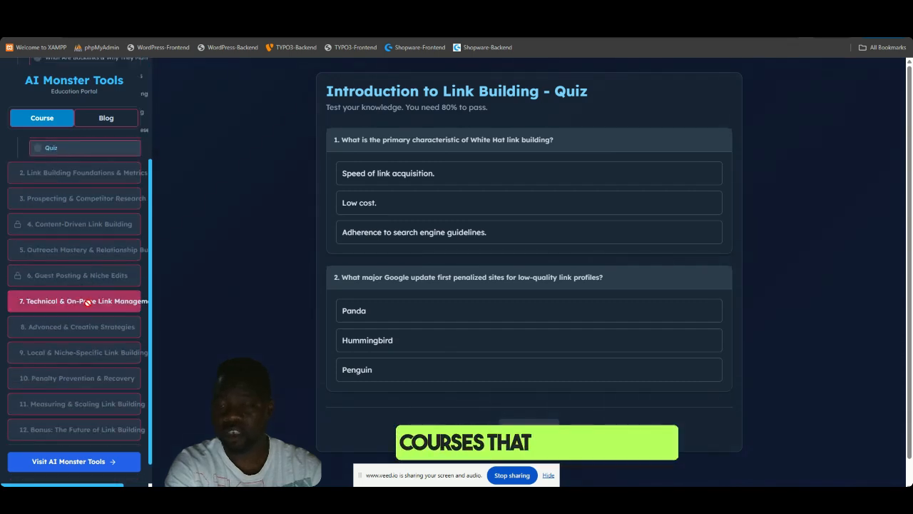
{"action": "scroll", "scroll_direction": "down", "scroll_amount": 3}
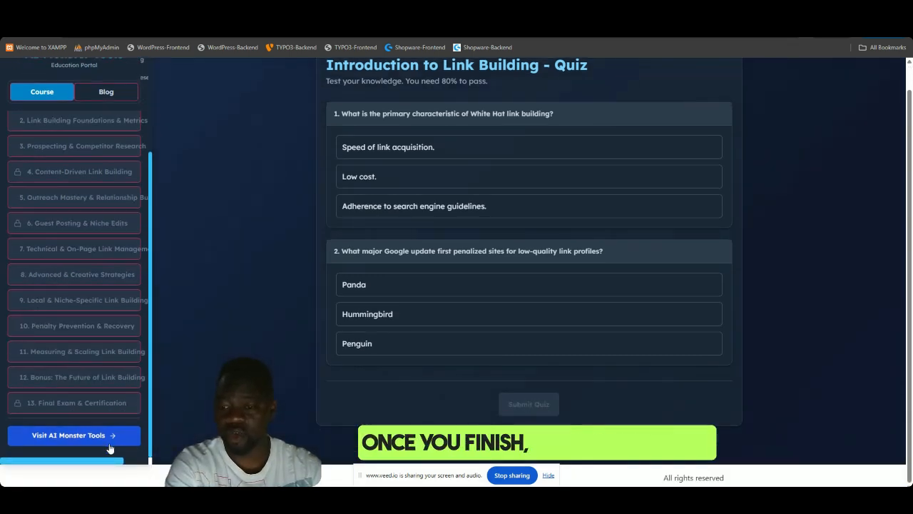
{"action": "left_click", "coordinate": [78, 150]}
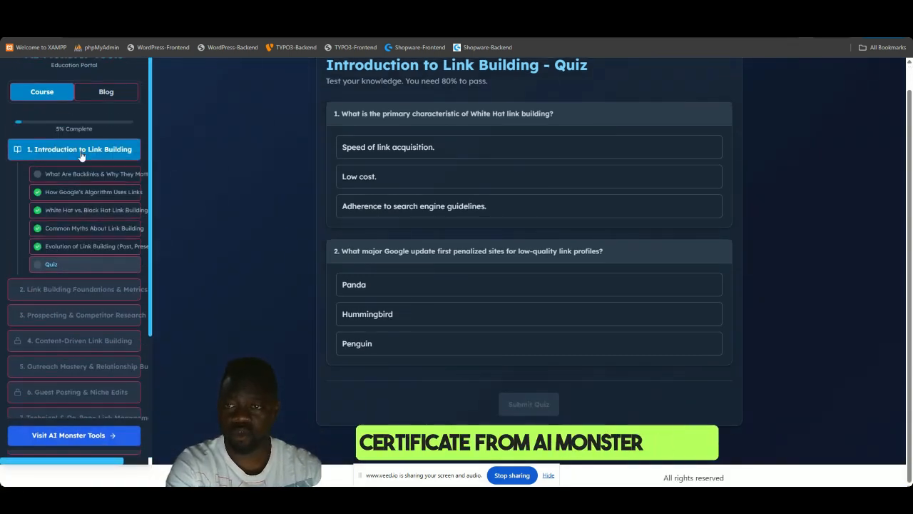
{"action": "left_click", "coordinate": [109, 117]}
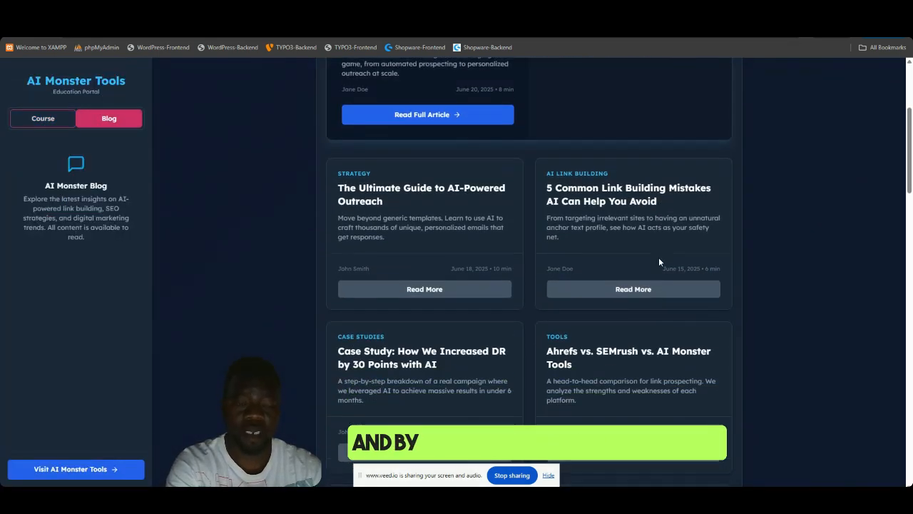
- Browse the blog articles and return to the Free Link Building Mini-Course page
{"action": "scroll", "scroll_direction": "down", "scroll_amount": 3}
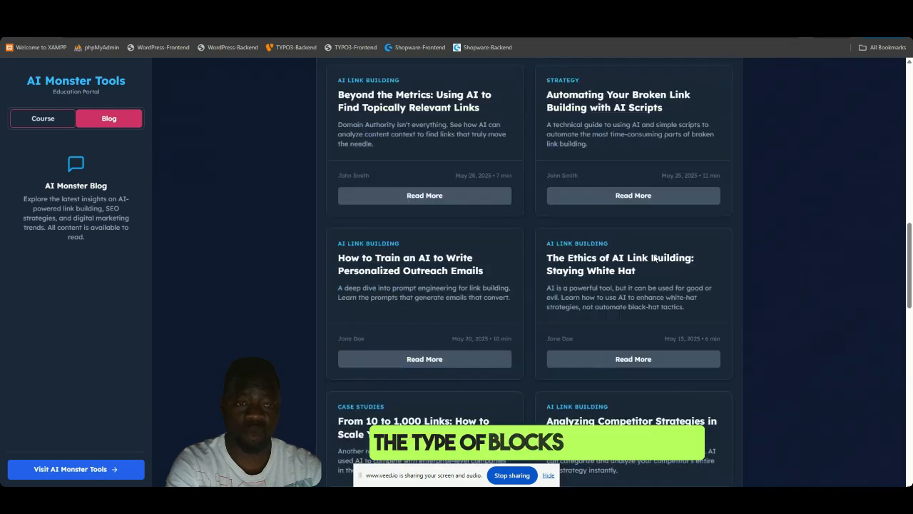
{"action": "scroll", "scroll_direction": "down", "scroll_amount": 3}
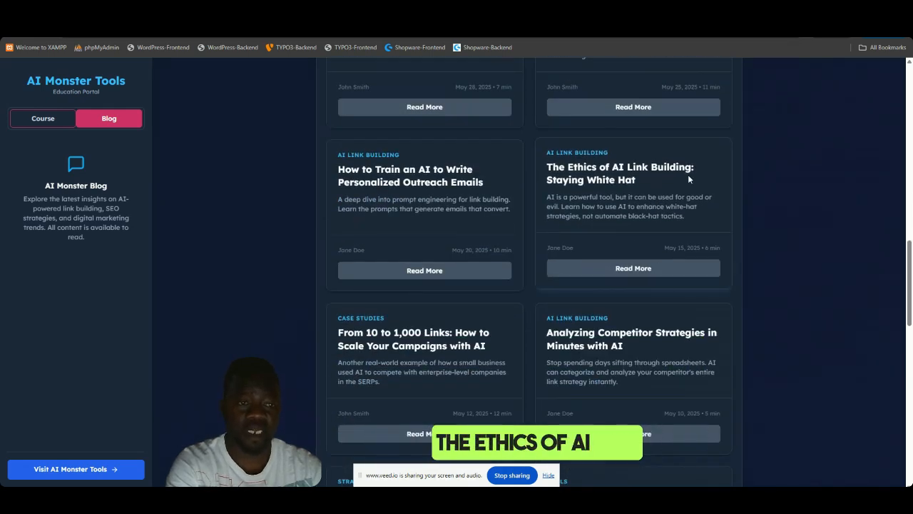
{"action": "left_click", "coordinate": [634, 269]}
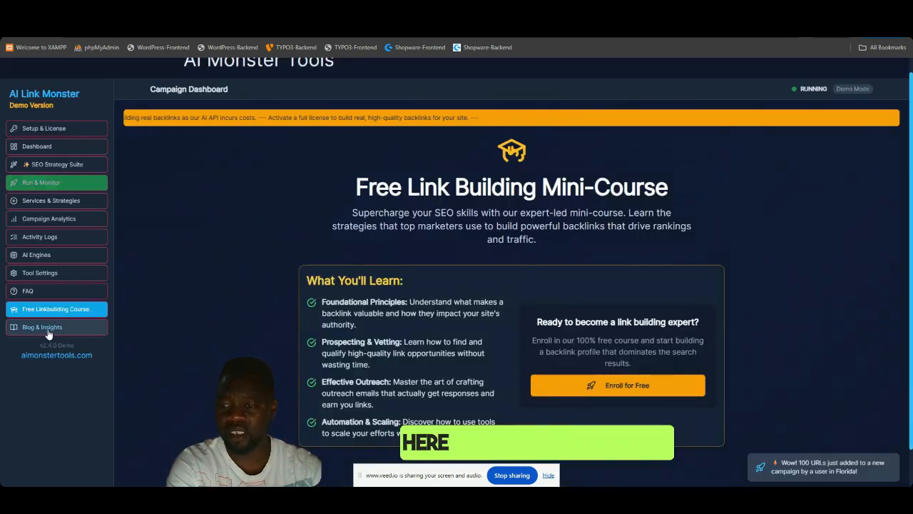
- Read the Blog & Insights article, then return to Campaign Setup & Activation
{"action": "left_click", "coordinate": [43, 326]}
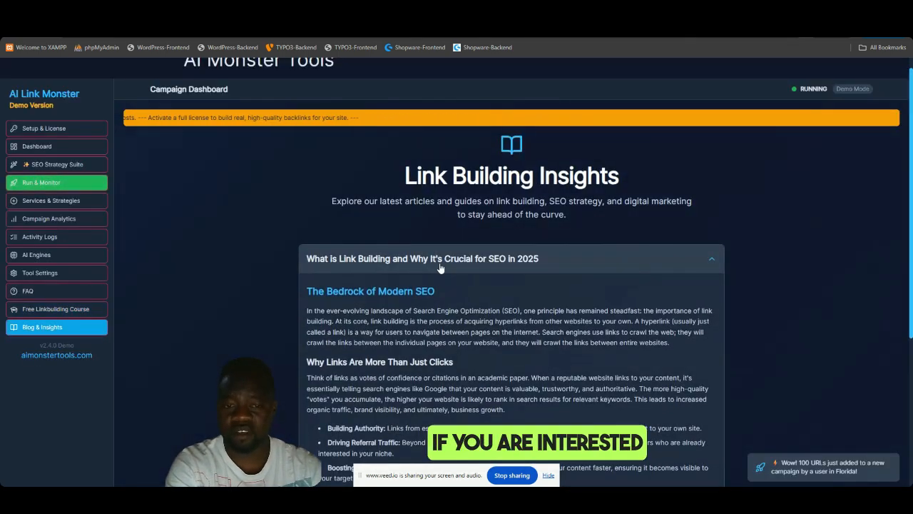
{"action": "scroll", "scroll_direction": "down", "scroll_amount": 3}
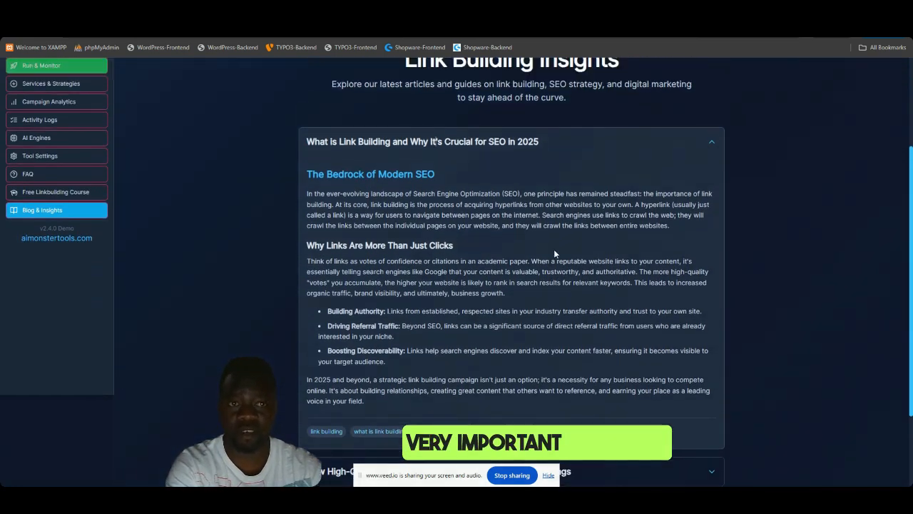
{"action": "left_click", "coordinate": [44, 146]}
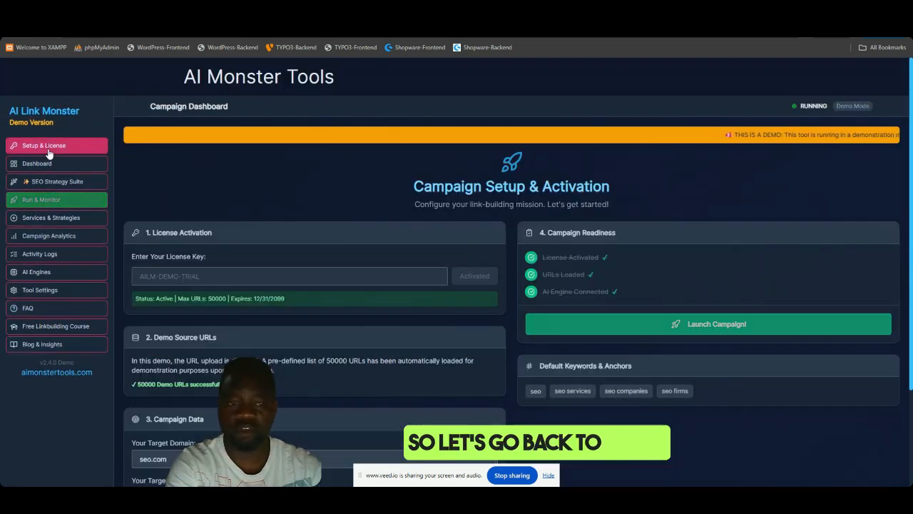
- Revisit Dashboard, Campaign Analytics (19% progress) and AI Engines, then land on the FAQ page
{"action": "left_click", "coordinate": [35, 162]}
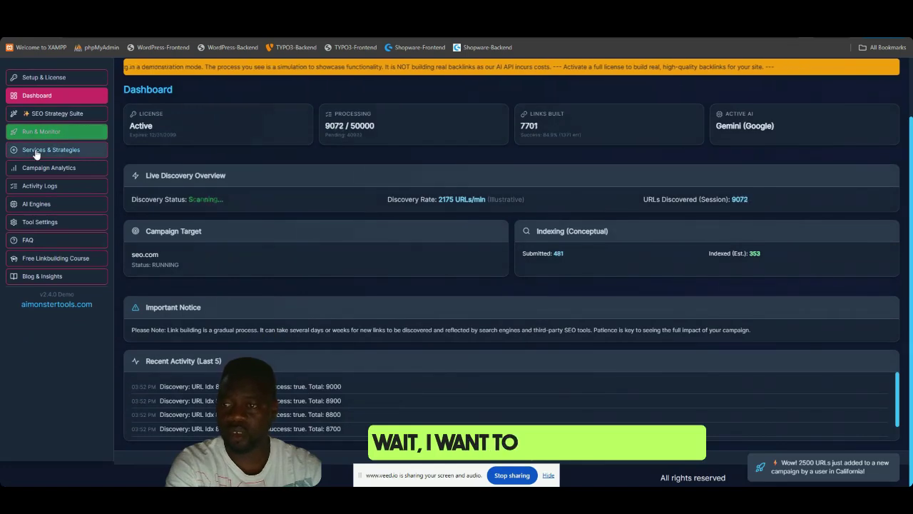
{"action": "left_click", "coordinate": [49, 171]}
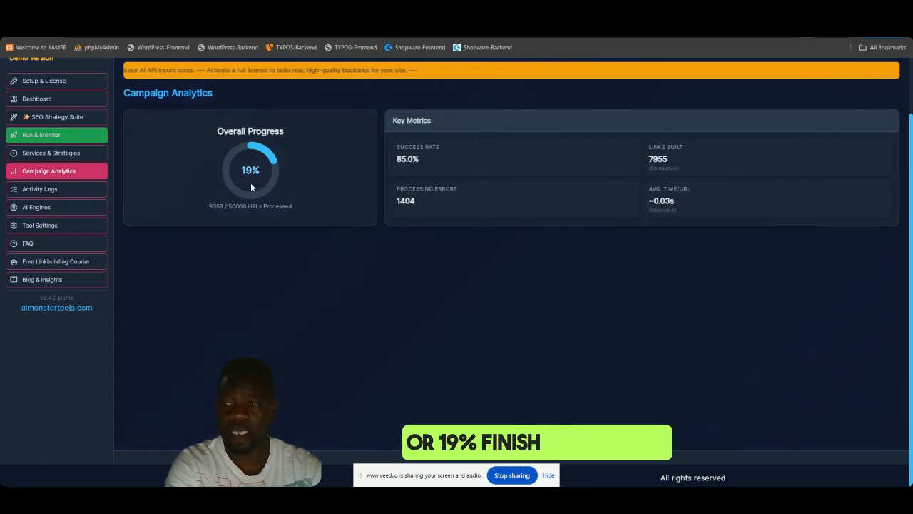
{"action": "left_click", "coordinate": [37, 207]}
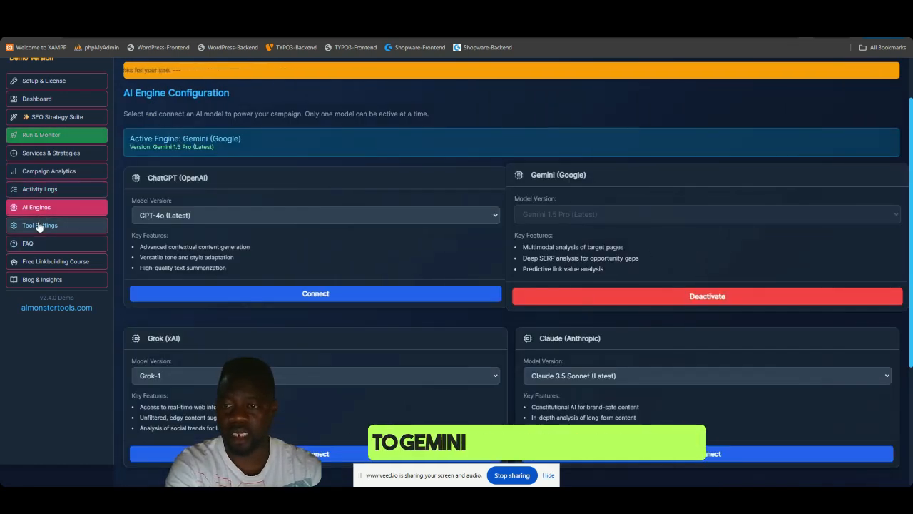
{"action": "left_click", "coordinate": [27, 243]}
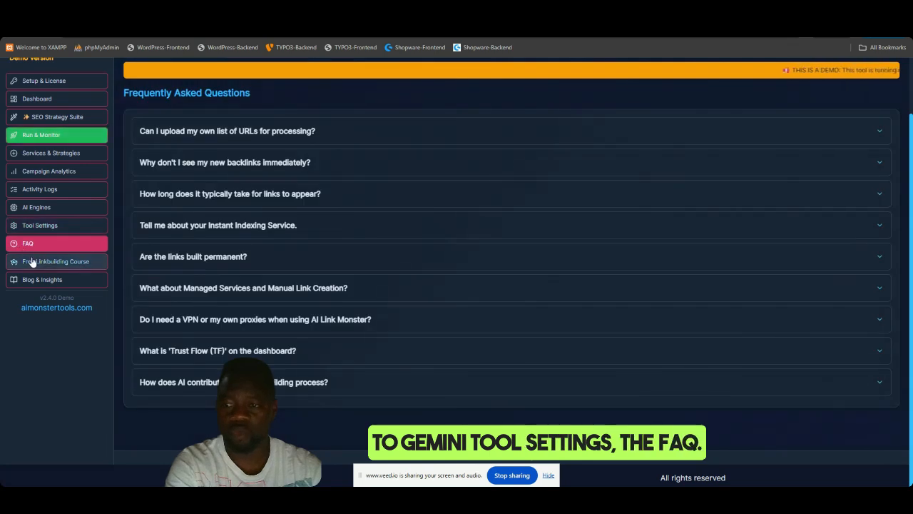